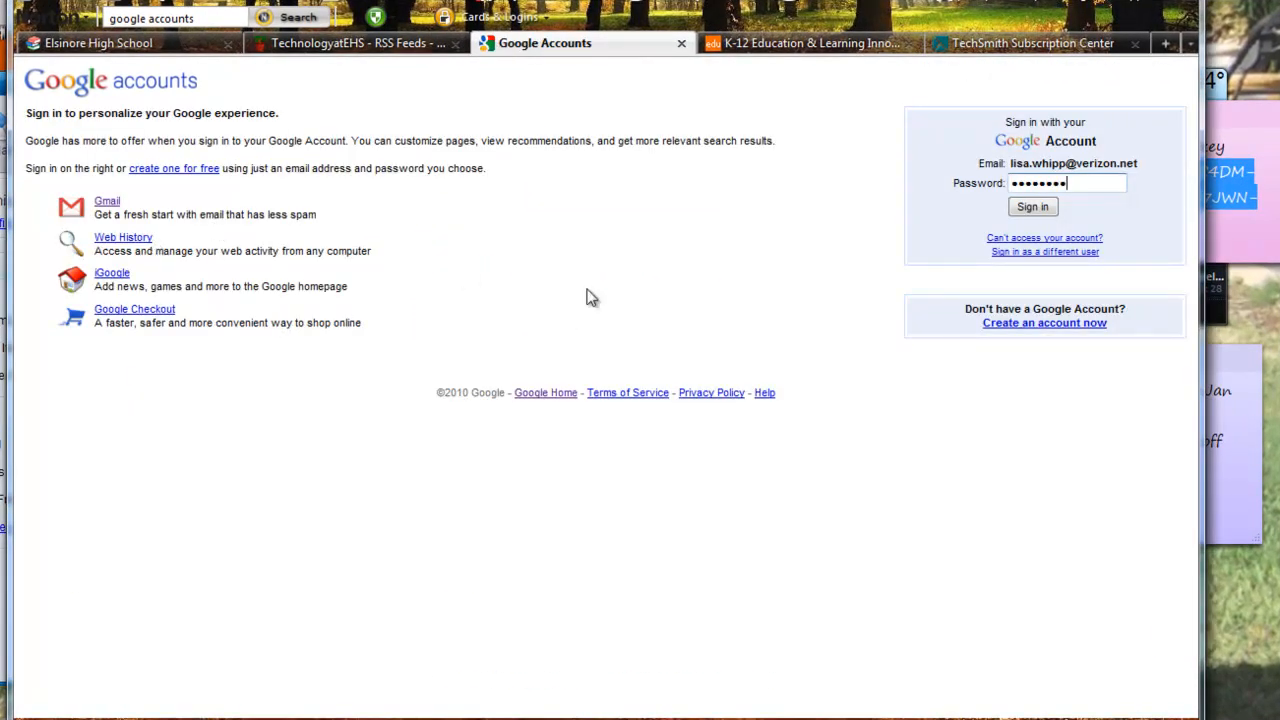
{"action": "mouse_move", "coordinate": [178, 110]}
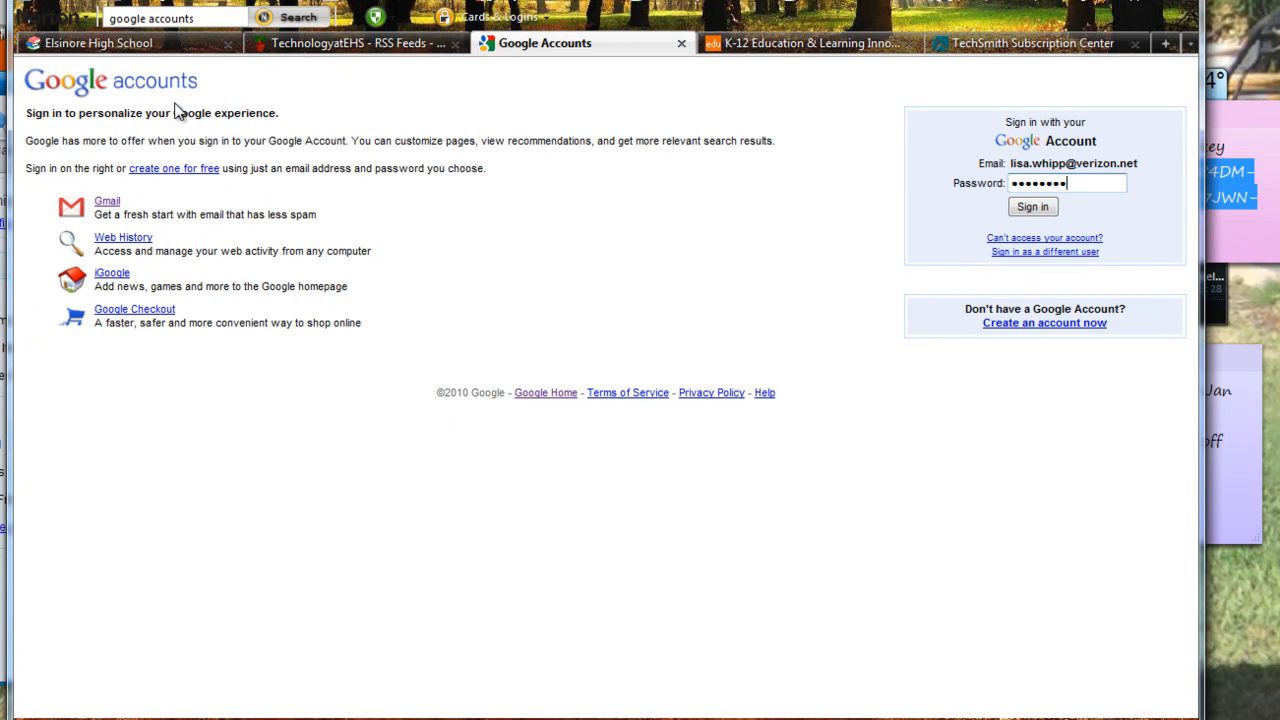
{"action": "mouse_move", "coordinate": [1056, 160]}
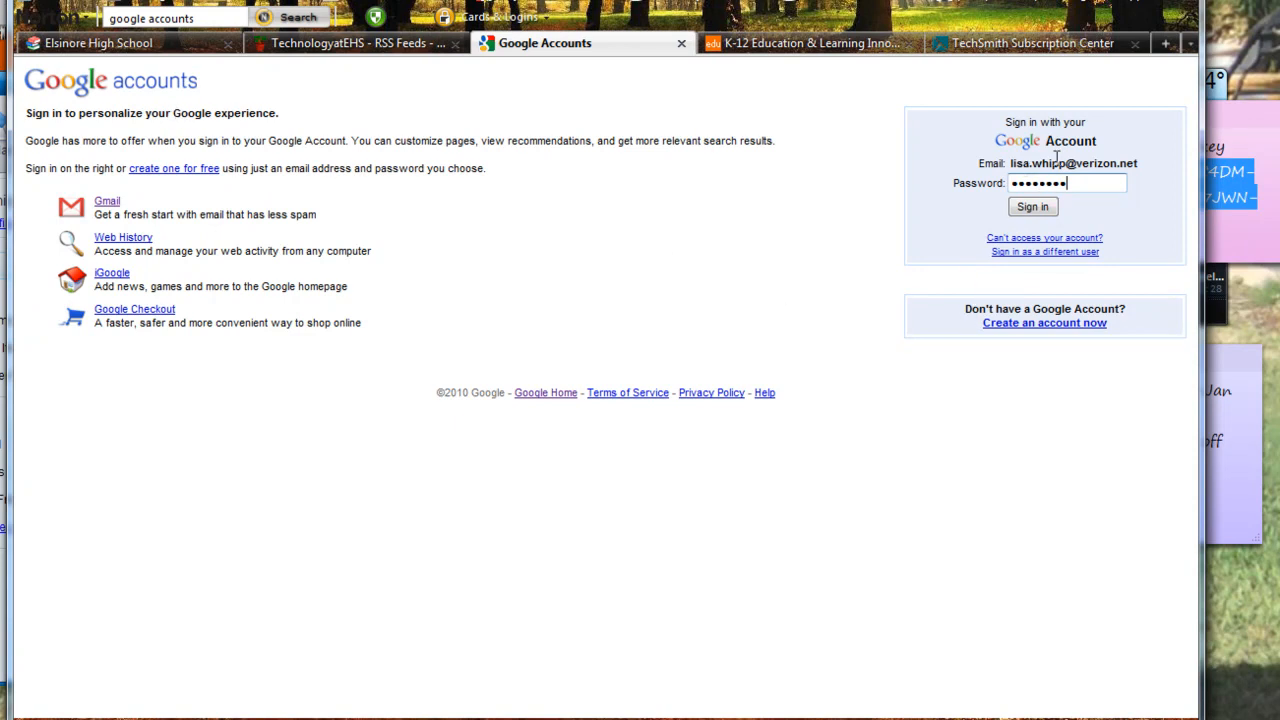
{"action": "mouse_move", "coordinate": [1036, 288]}
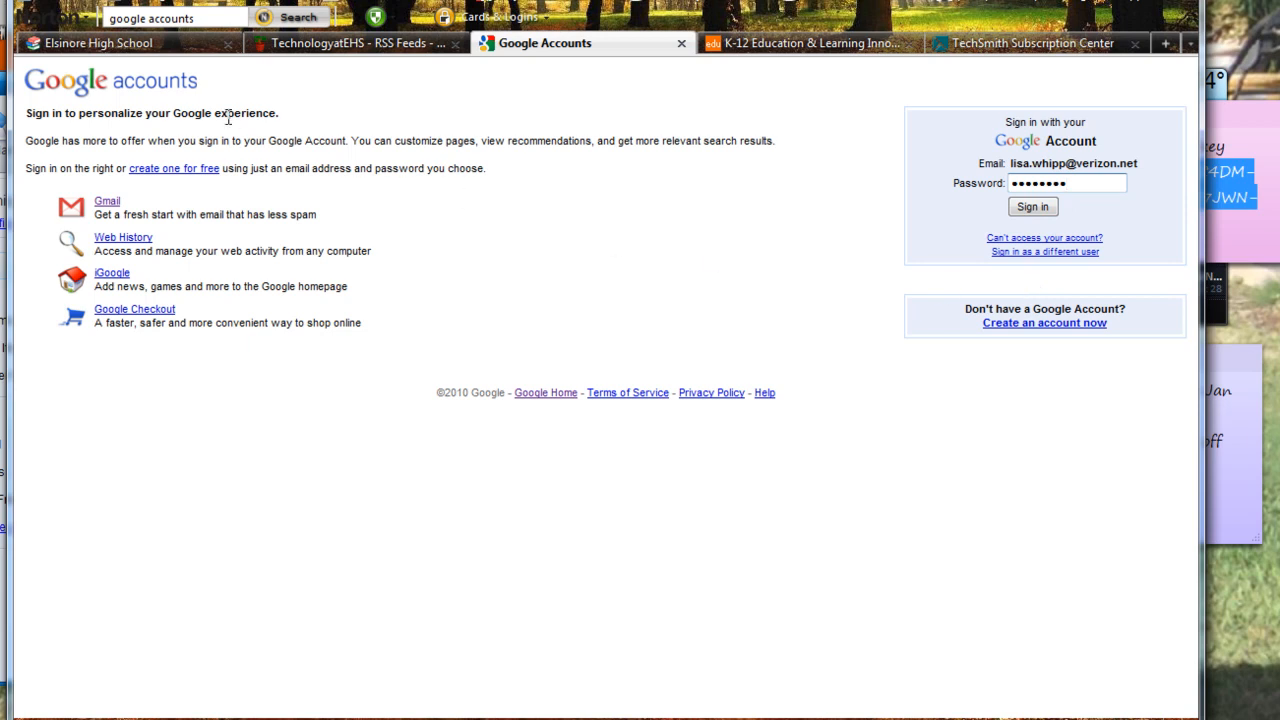
{"action": "mouse_move", "coordinate": [1044, 336]}
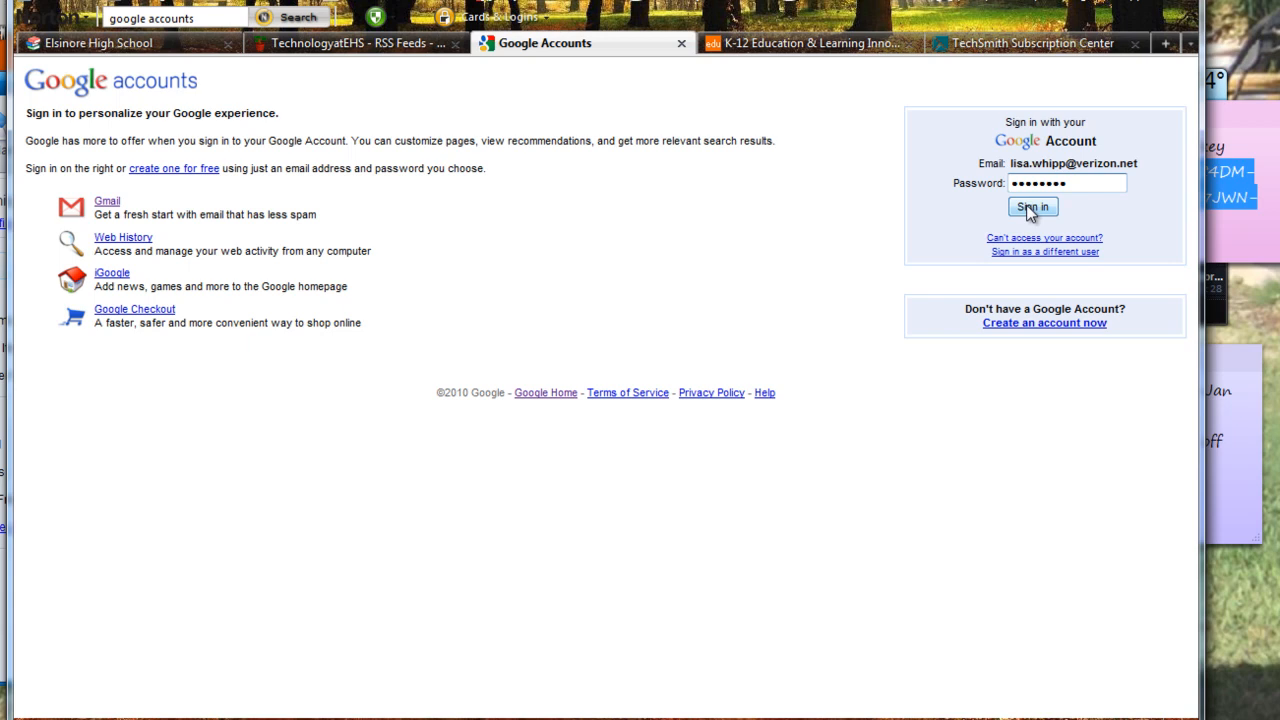
- Sign in to bring up the Google Accounts overview with profile, settings and products
{"action": "left_click", "coordinate": [1032, 206]}
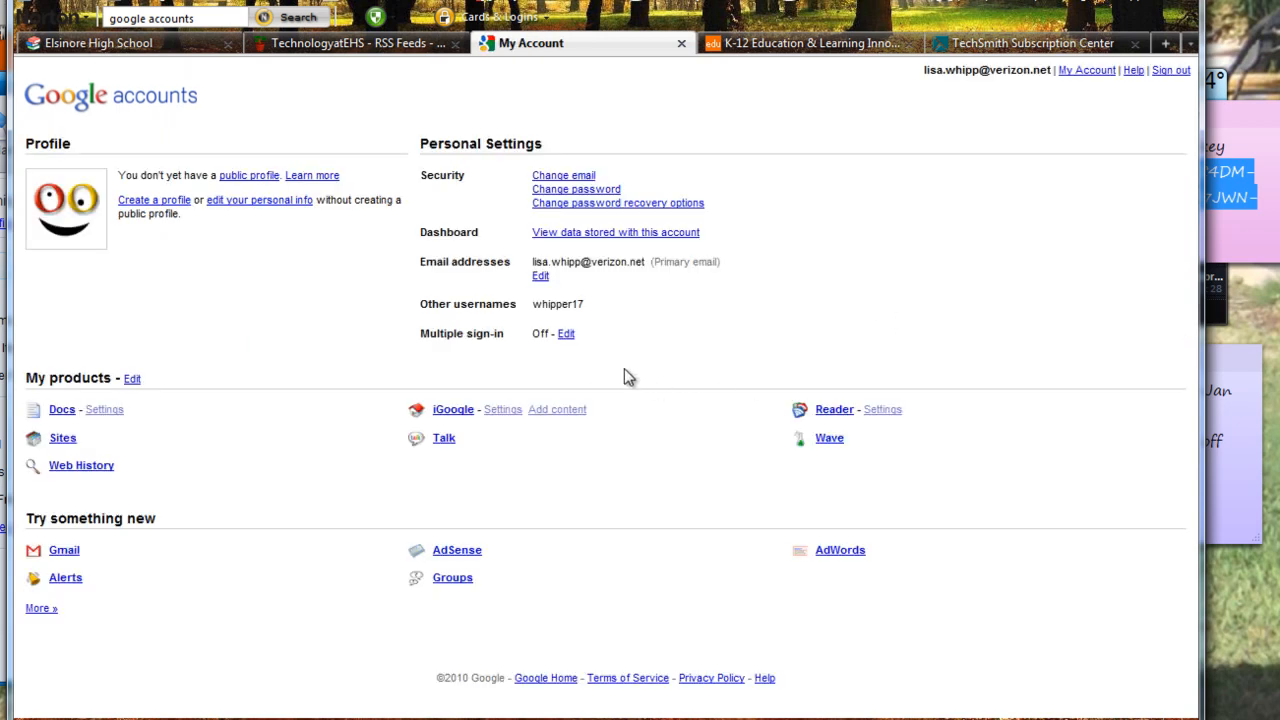
{"action": "mouse_move", "coordinate": [452, 304]}
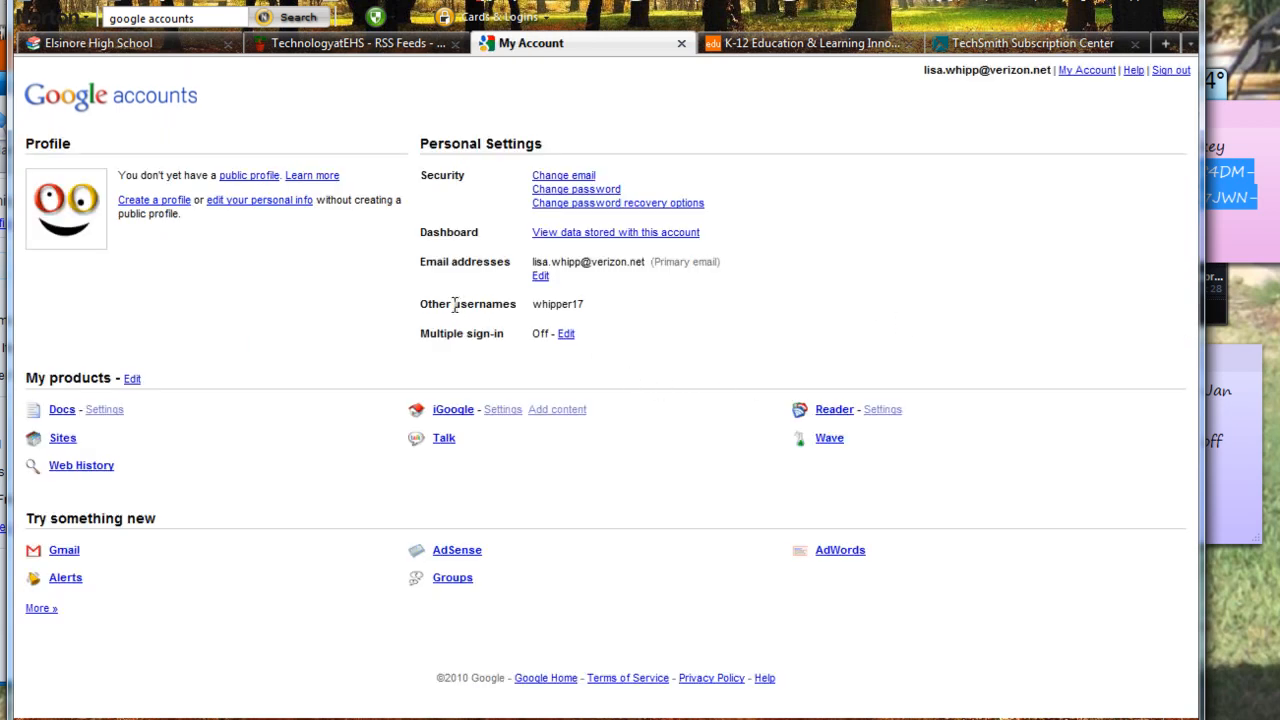
{"action": "mouse_move", "coordinate": [460, 374]}
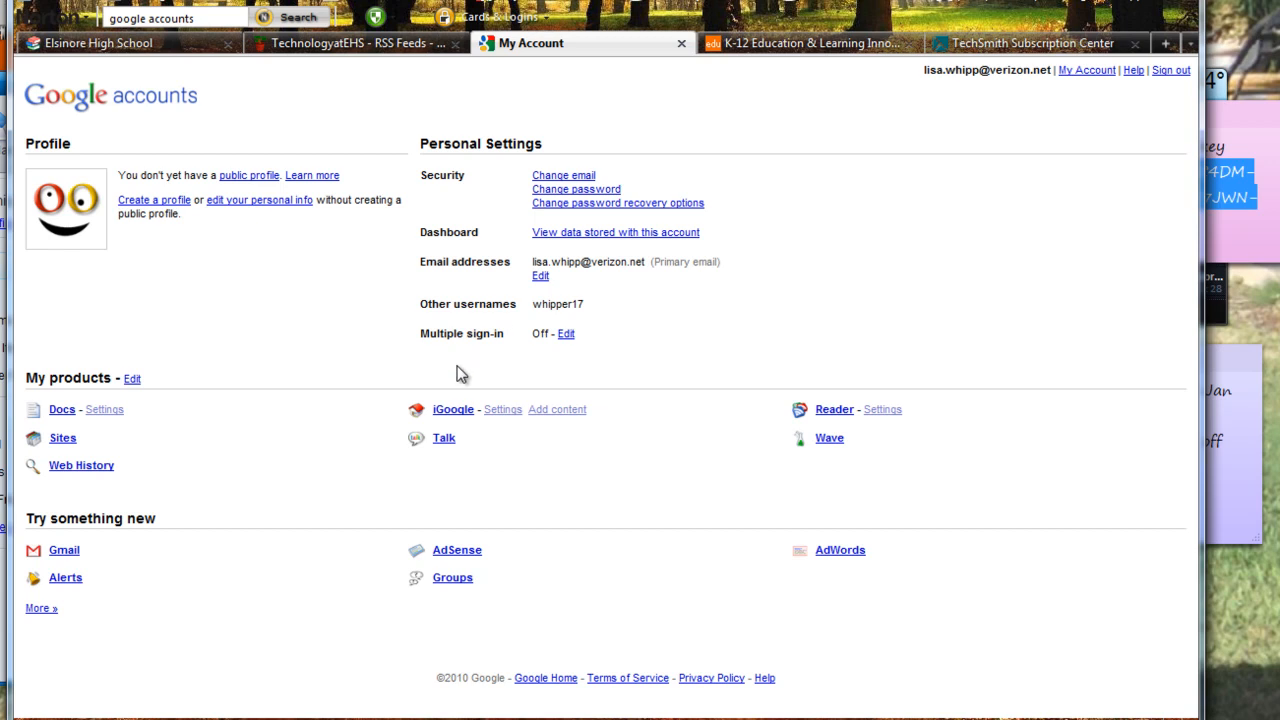
{"action": "mouse_move", "coordinate": [838, 418]}
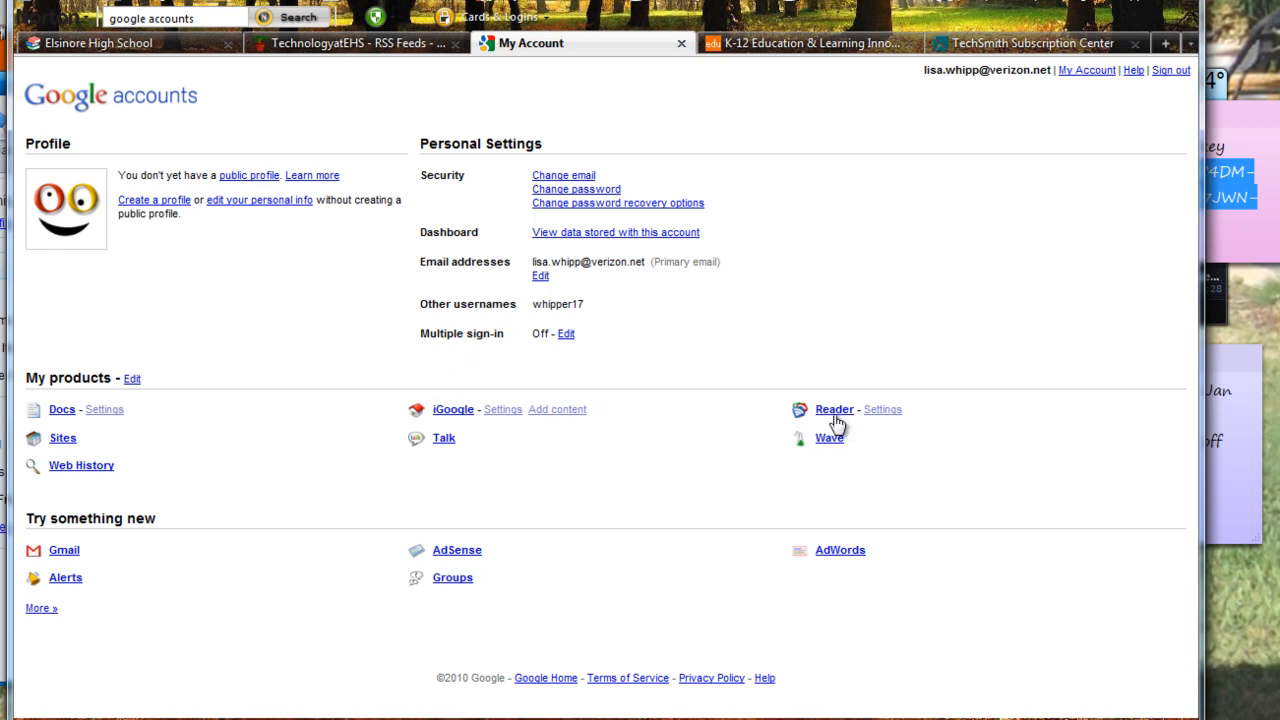
{"action": "mouse_move", "coordinate": [830, 414]}
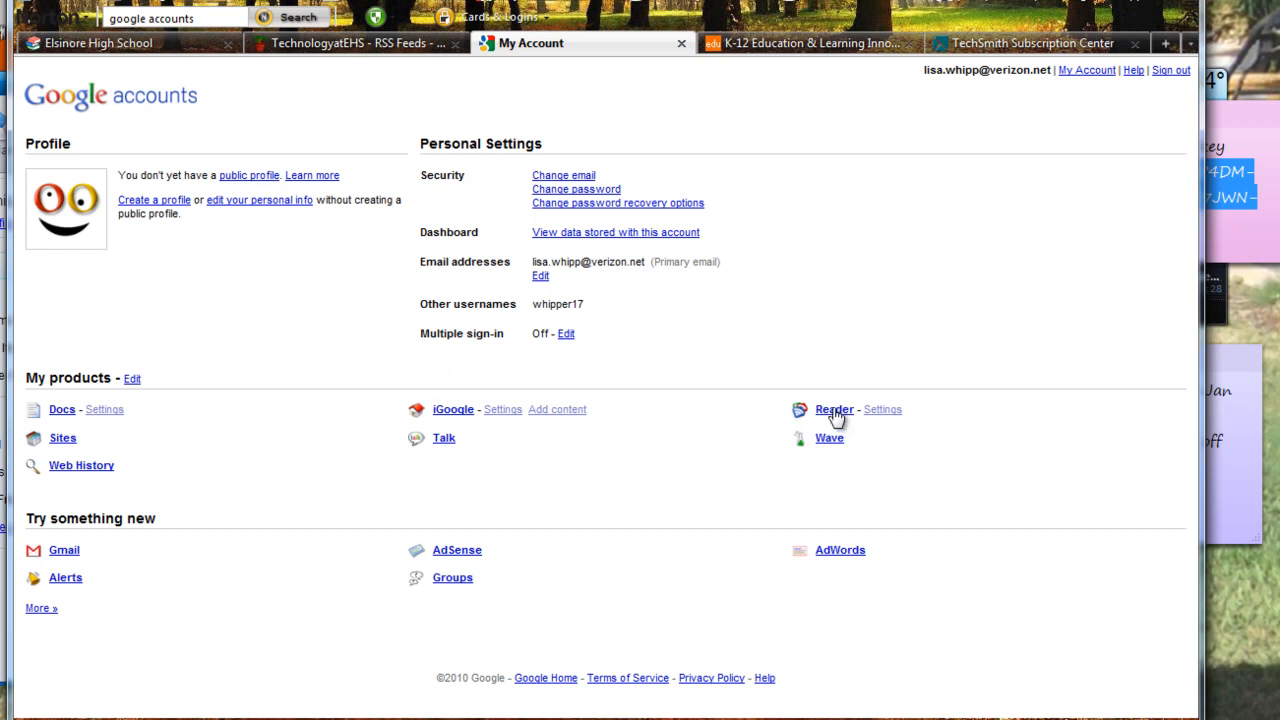
- Launch Reader from My products to show the subscription folders and latest items
{"action": "left_click", "coordinate": [832, 410]}
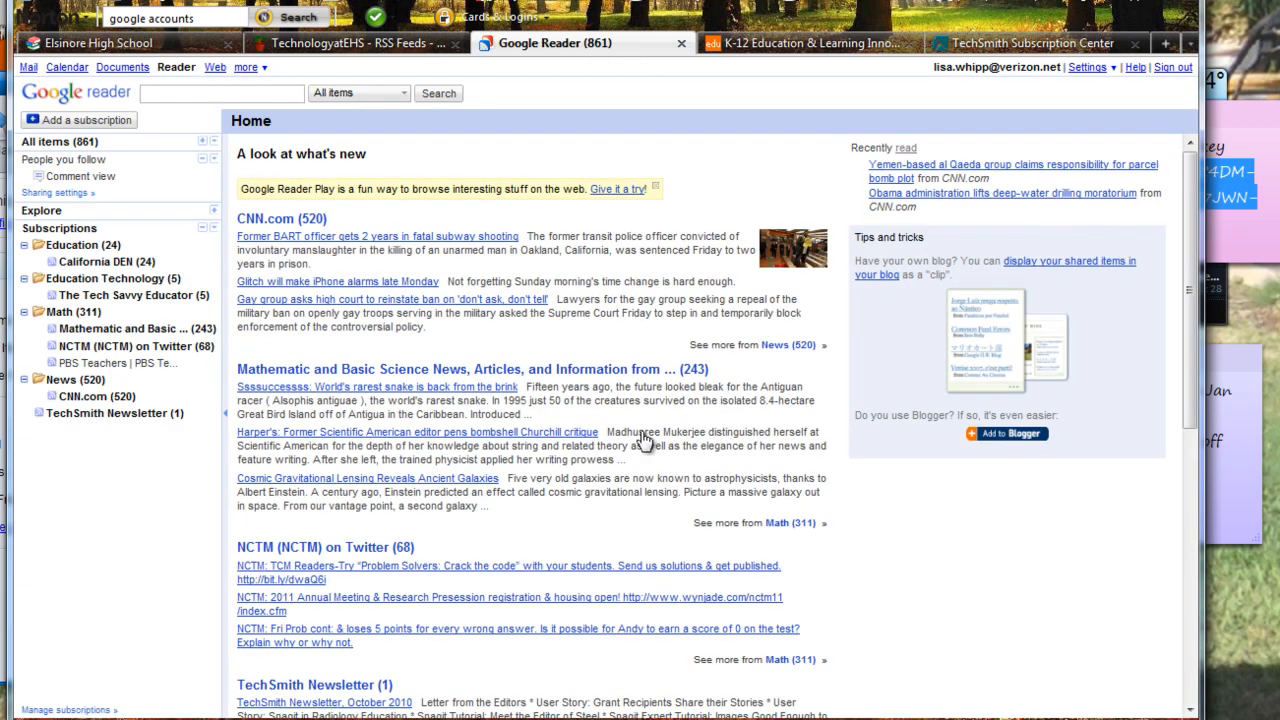
{"action": "mouse_move", "coordinate": [216, 348]}
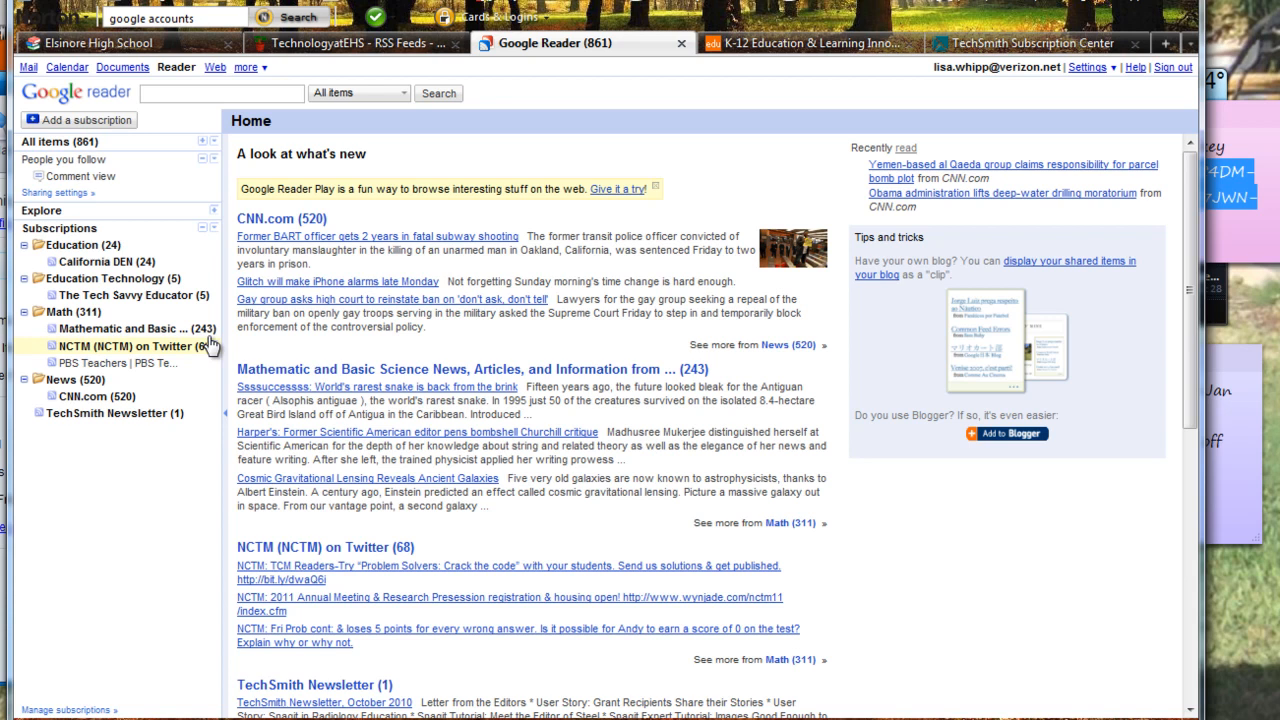
{"action": "mouse_move", "coordinate": [112, 266]}
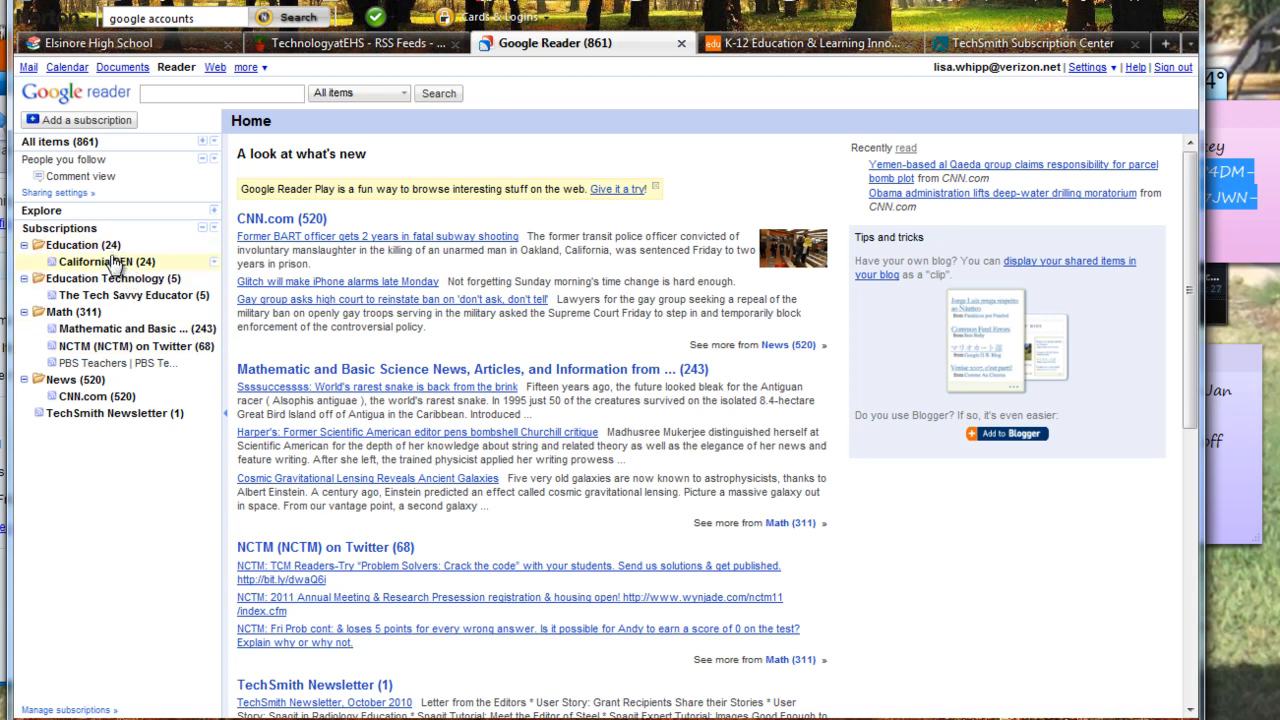
{"action": "mouse_move", "coordinate": [128, 300]}
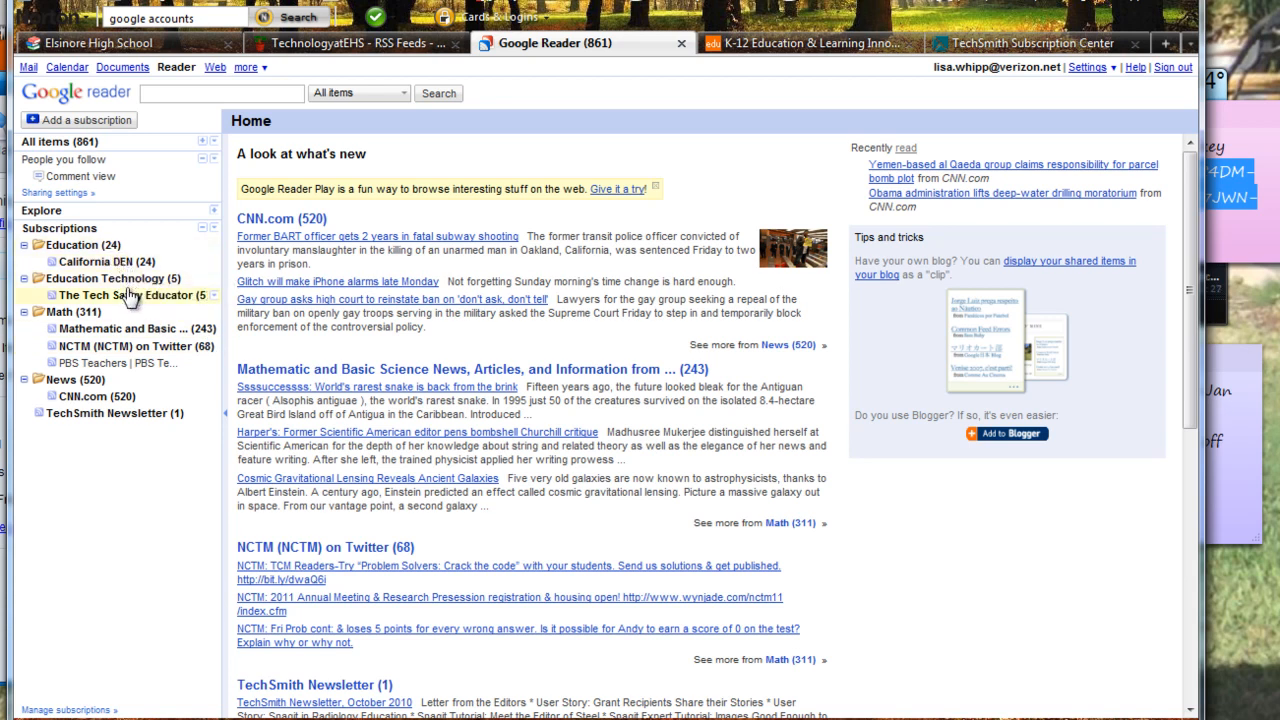
{"action": "mouse_move", "coordinate": [124, 346]}
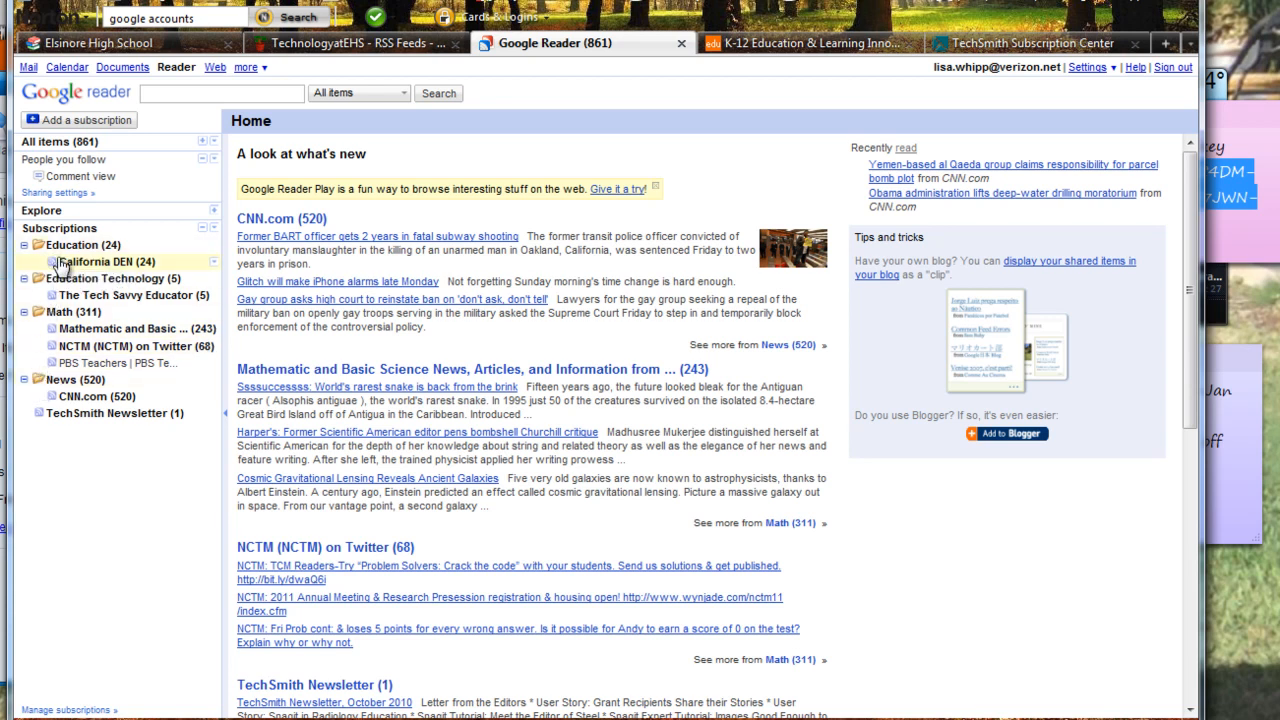
{"action": "mouse_move", "coordinate": [62, 268]}
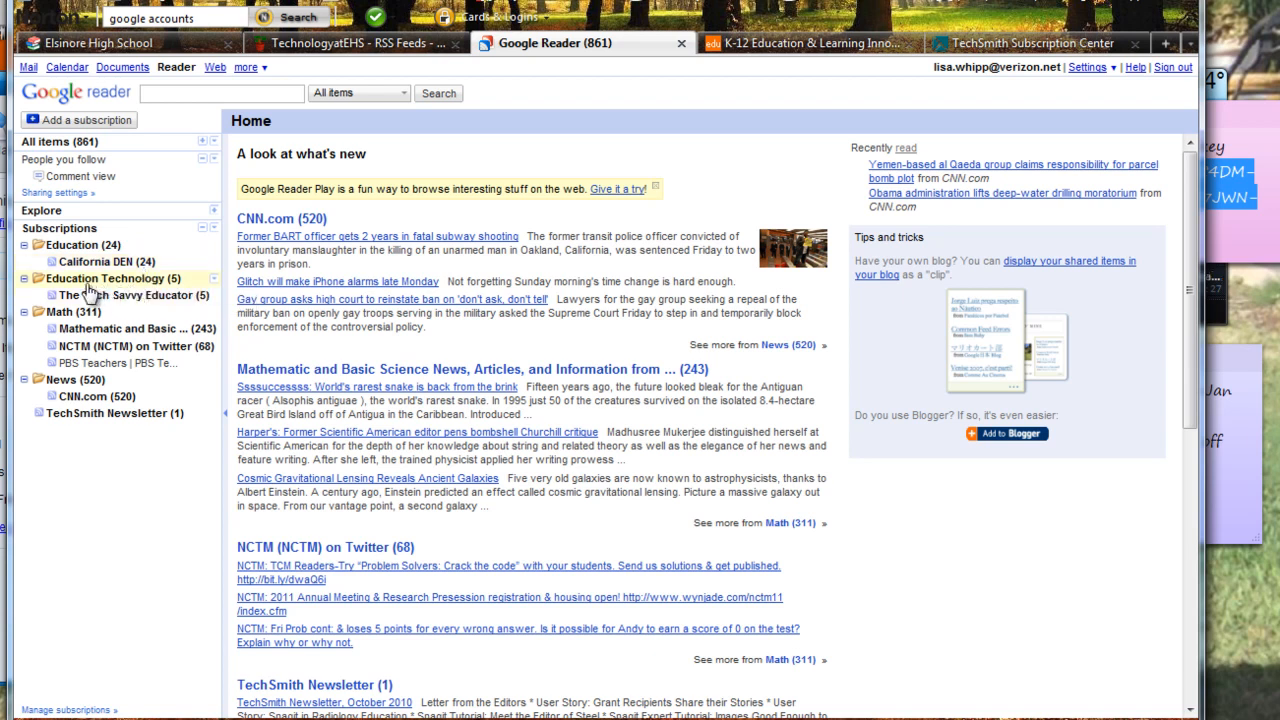
{"action": "mouse_move", "coordinate": [168, 300]}
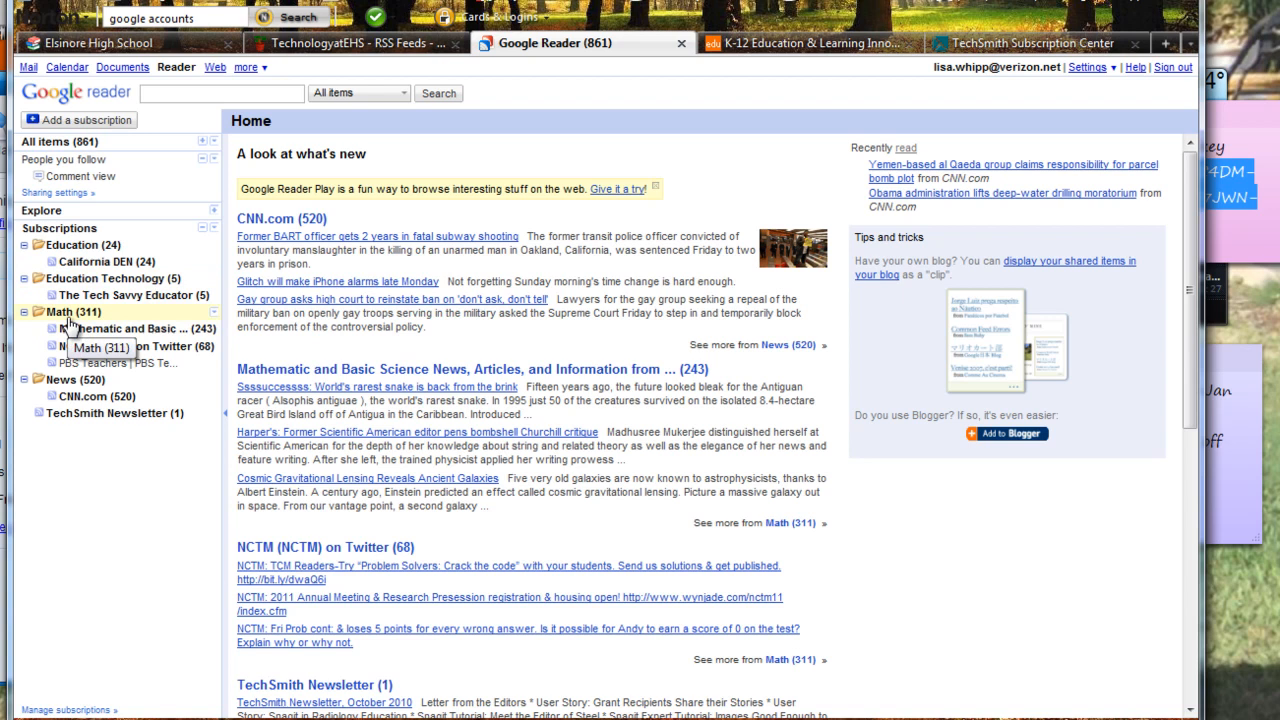
{"action": "mouse_move", "coordinate": [90, 326]}
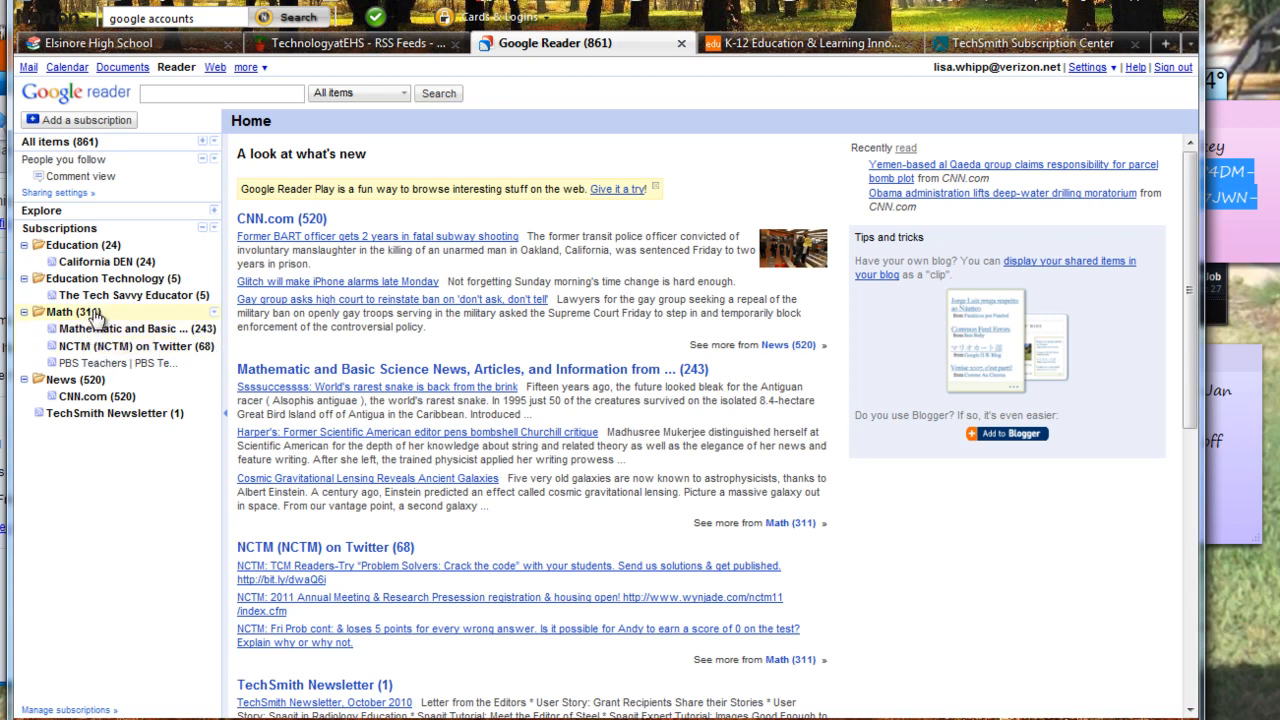
{"action": "mouse_move", "coordinate": [98, 332]}
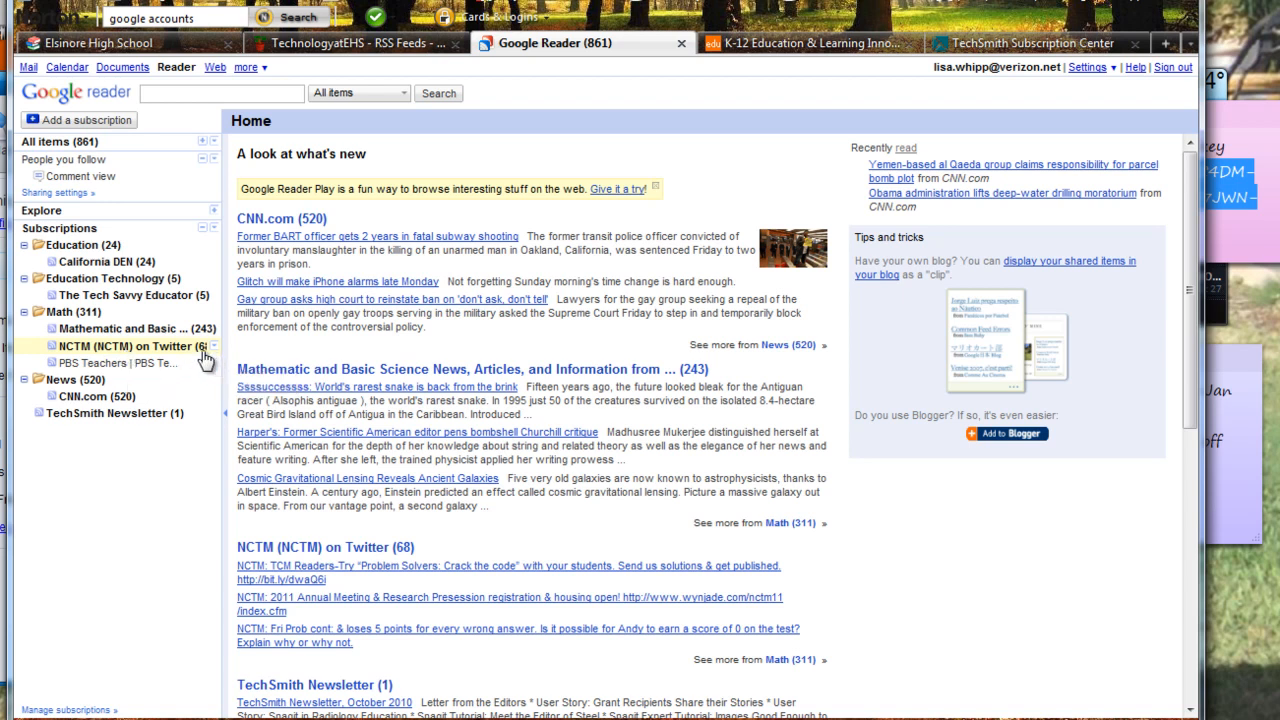
{"action": "mouse_move", "coordinate": [224, 356]}
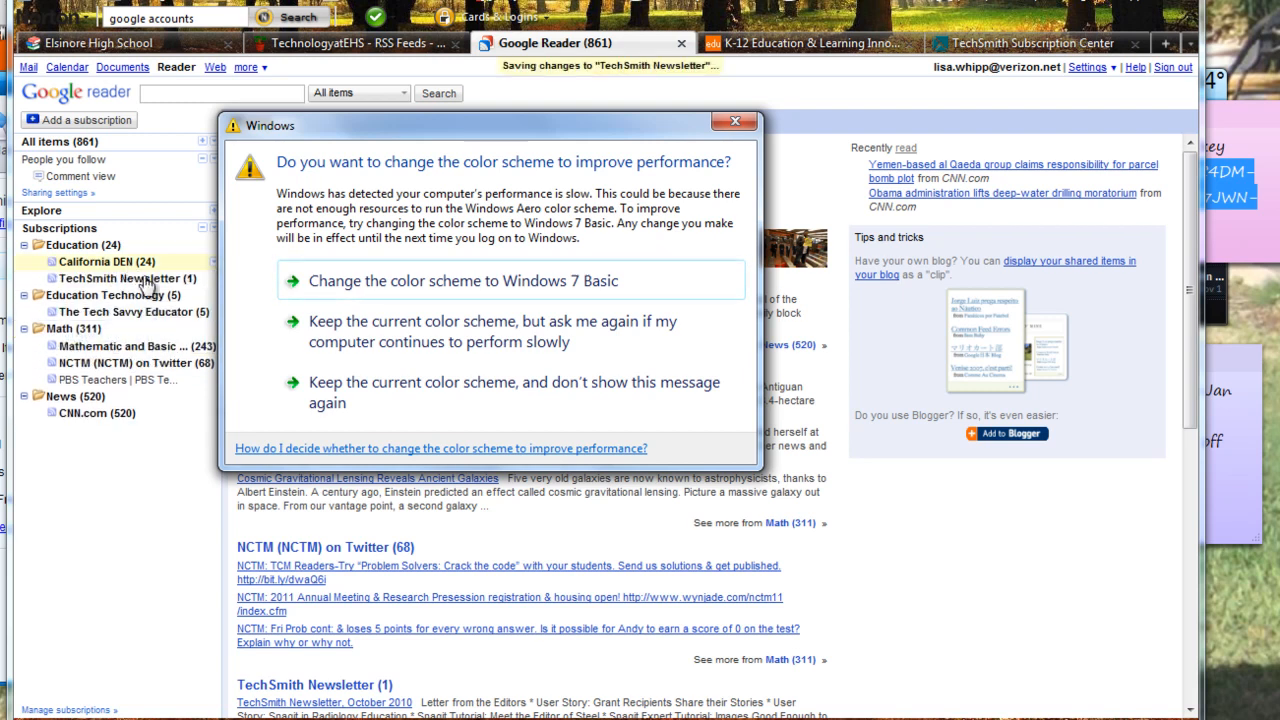
- Dismiss the Windows colour scheme prompt after filing TechSmith Newsletter under Education Technology
{"action": "left_click", "coordinate": [732, 120]}
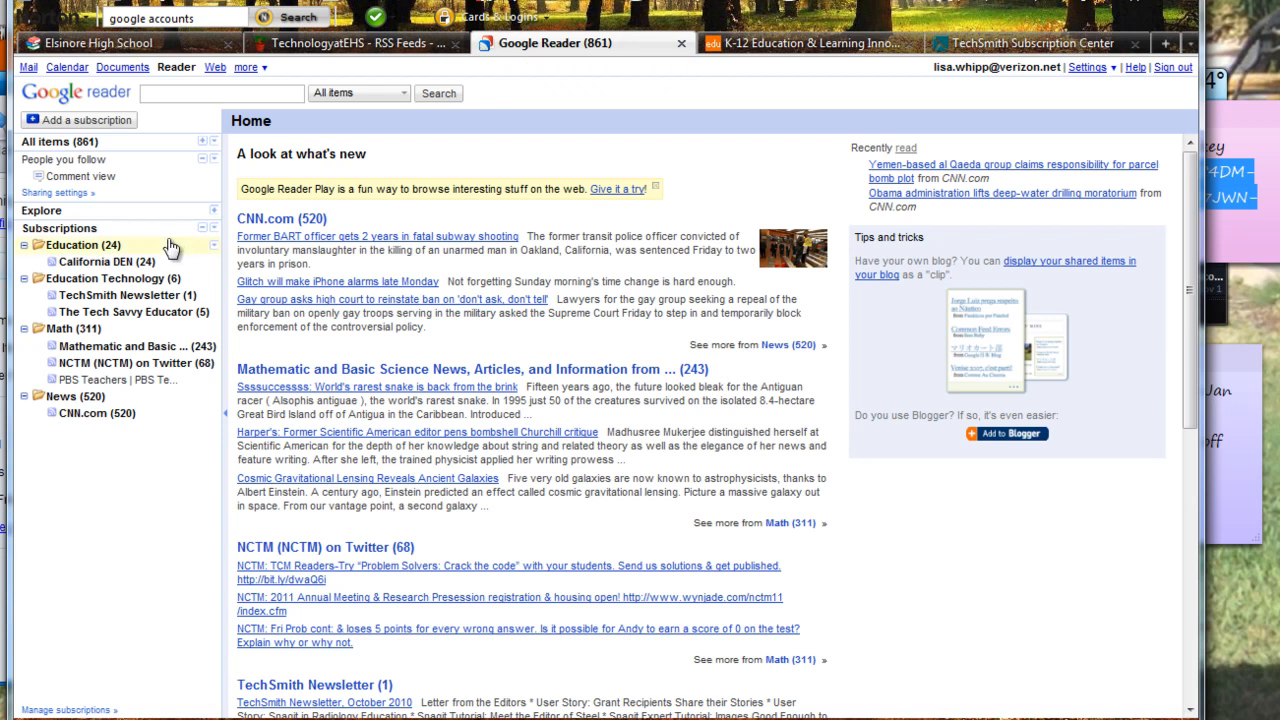
{"action": "mouse_move", "coordinate": [240, 286]}
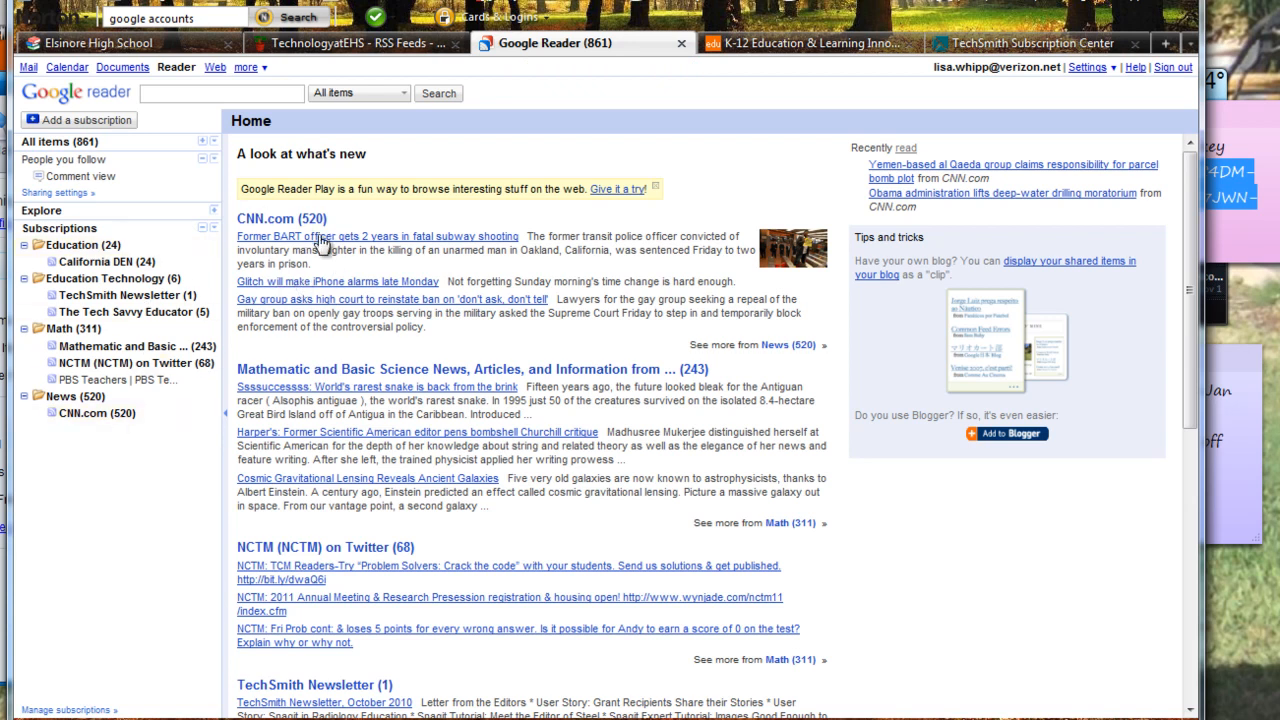
{"action": "mouse_move", "coordinate": [344, 348]}
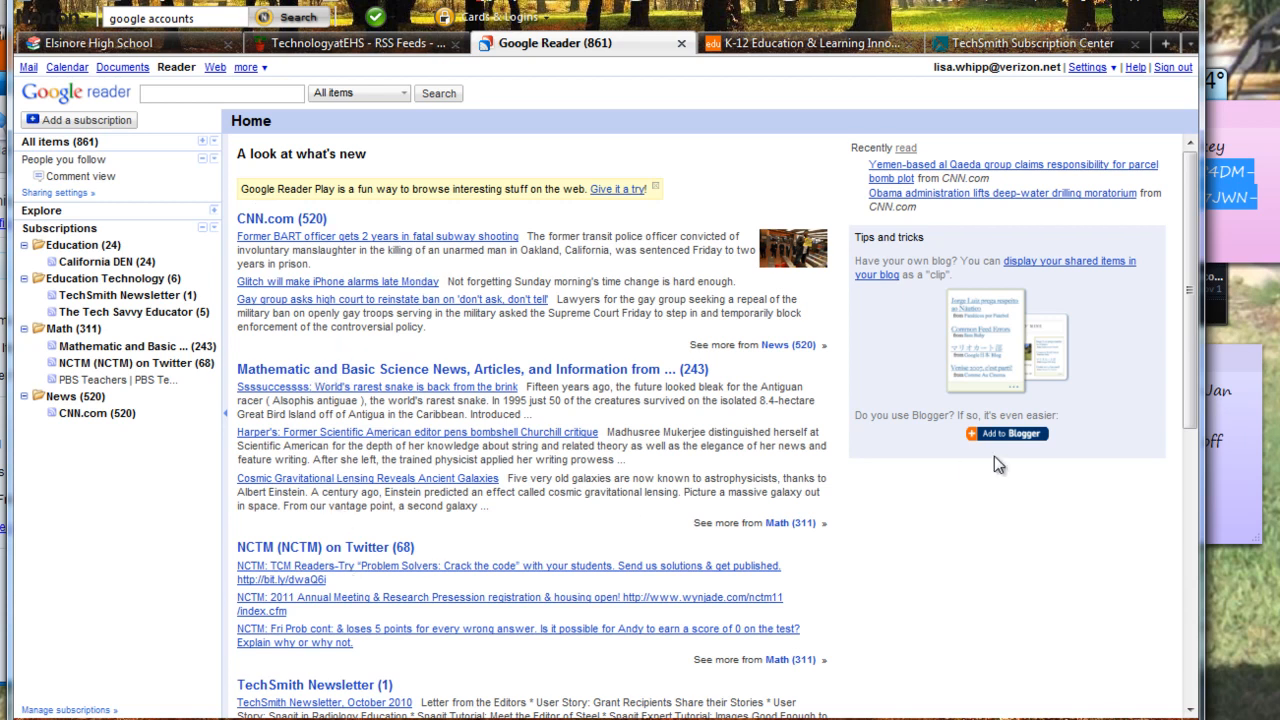
{"action": "scroll", "scroll_direction": "down", "scroll_amount": 3}
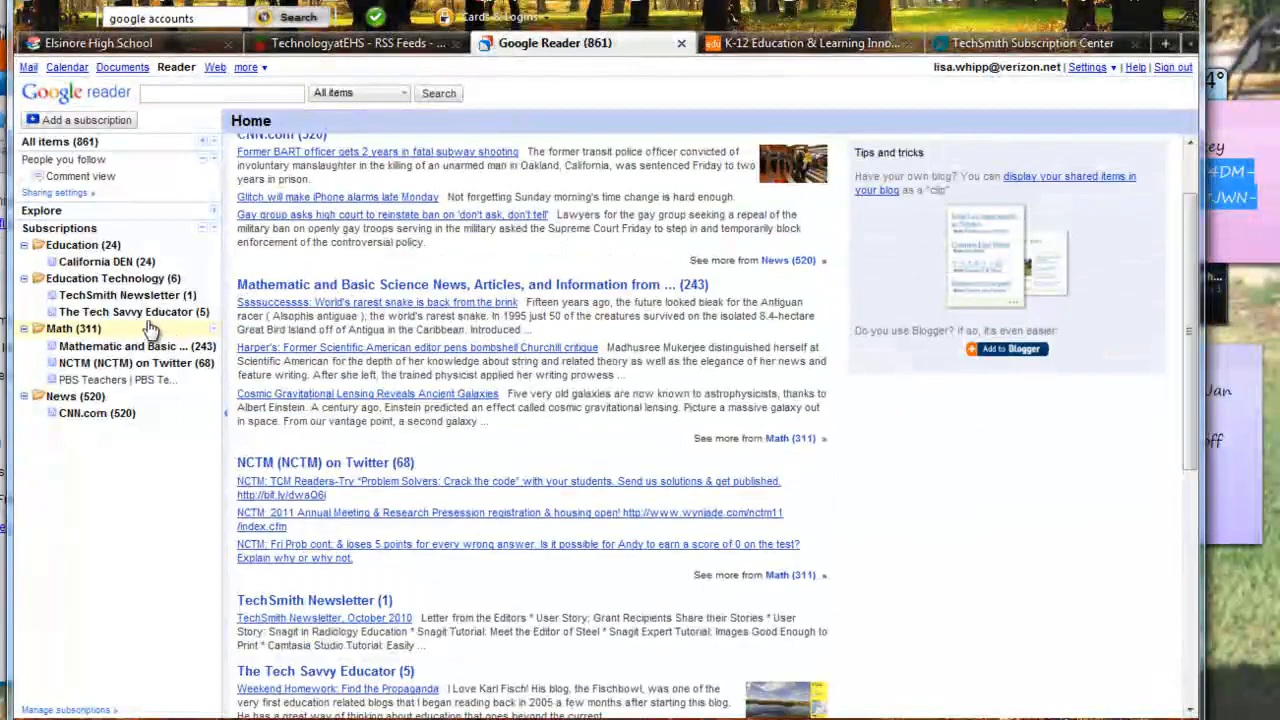
- Expand the California DEN feed under Education and read down through its first posts
{"action": "left_click", "coordinate": [106, 260]}
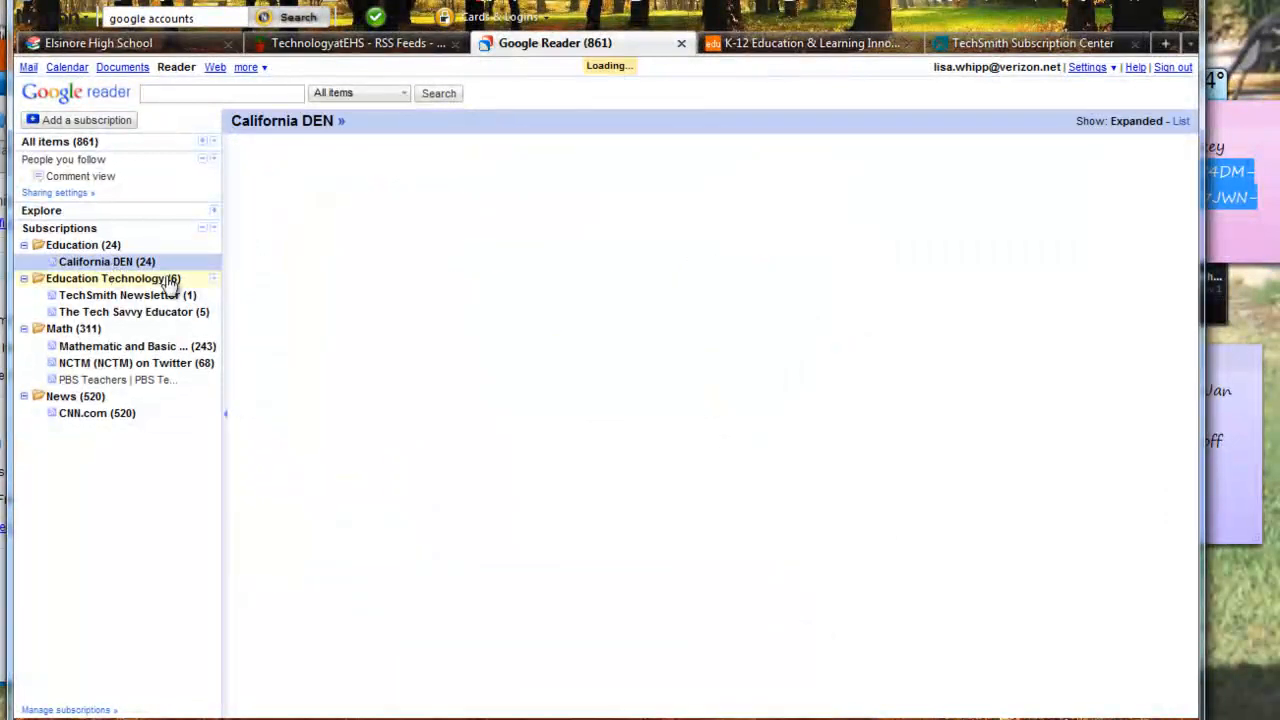
{"action": "left_click", "coordinate": [104, 260]}
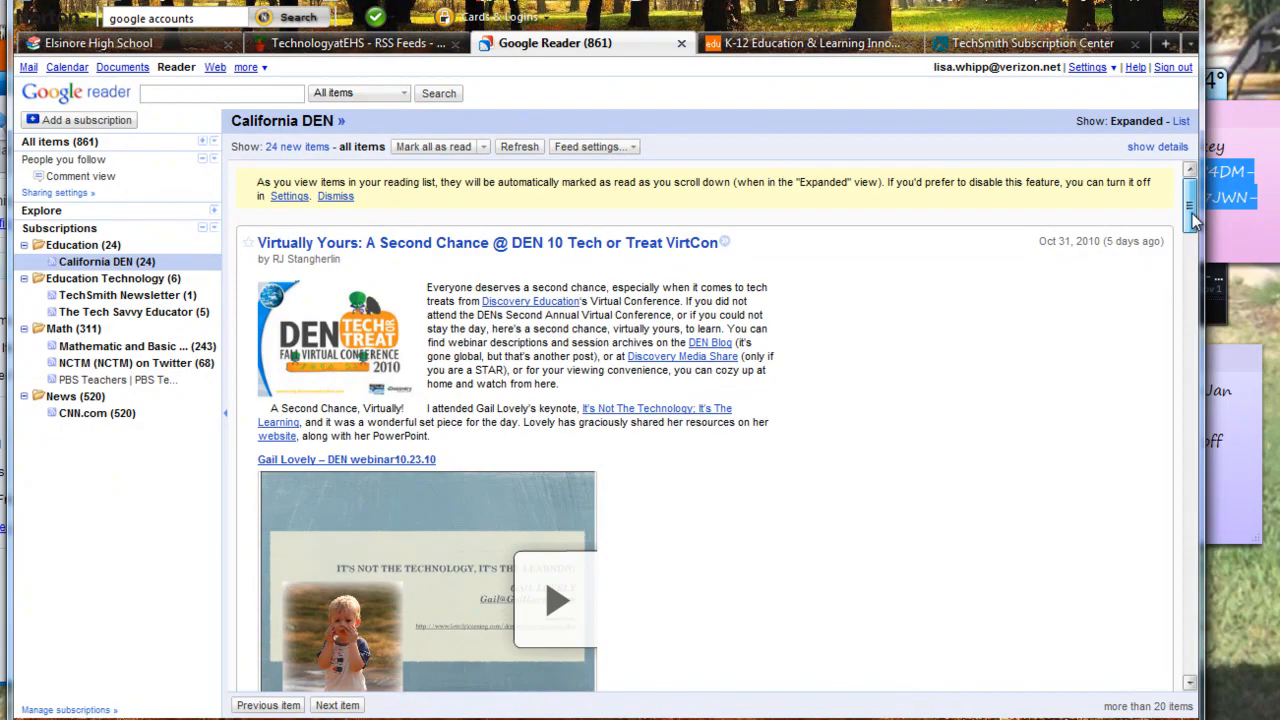
{"action": "scroll", "scroll_direction": "down", "scroll_amount": 3}
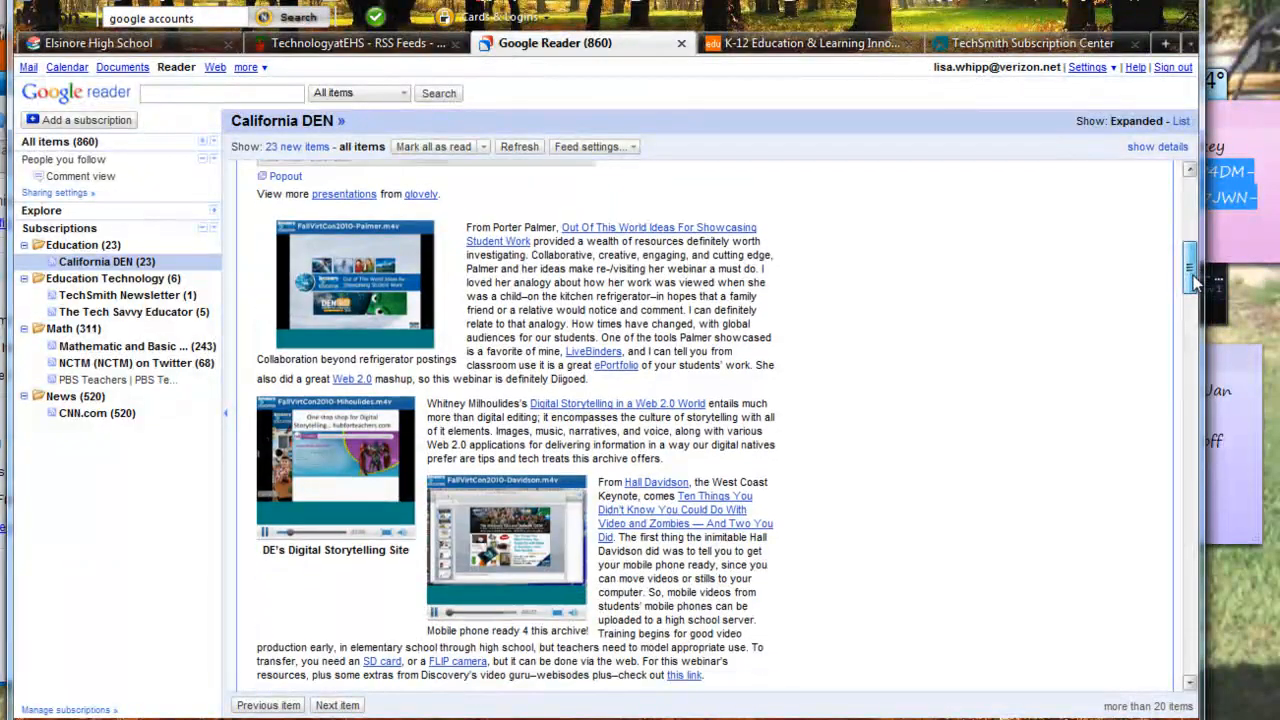
{"action": "scroll", "scroll_direction": "down", "scroll_amount": 3}
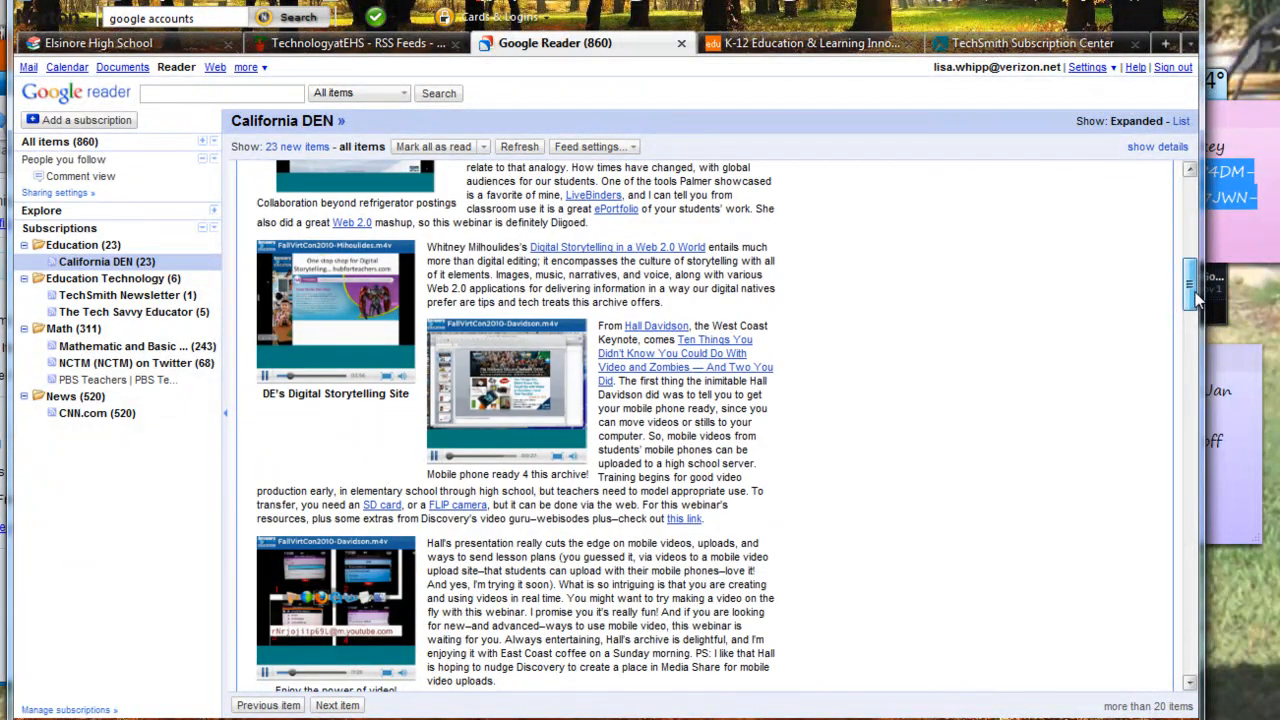
{"action": "scroll", "scroll_direction": "down", "scroll_amount": 3}
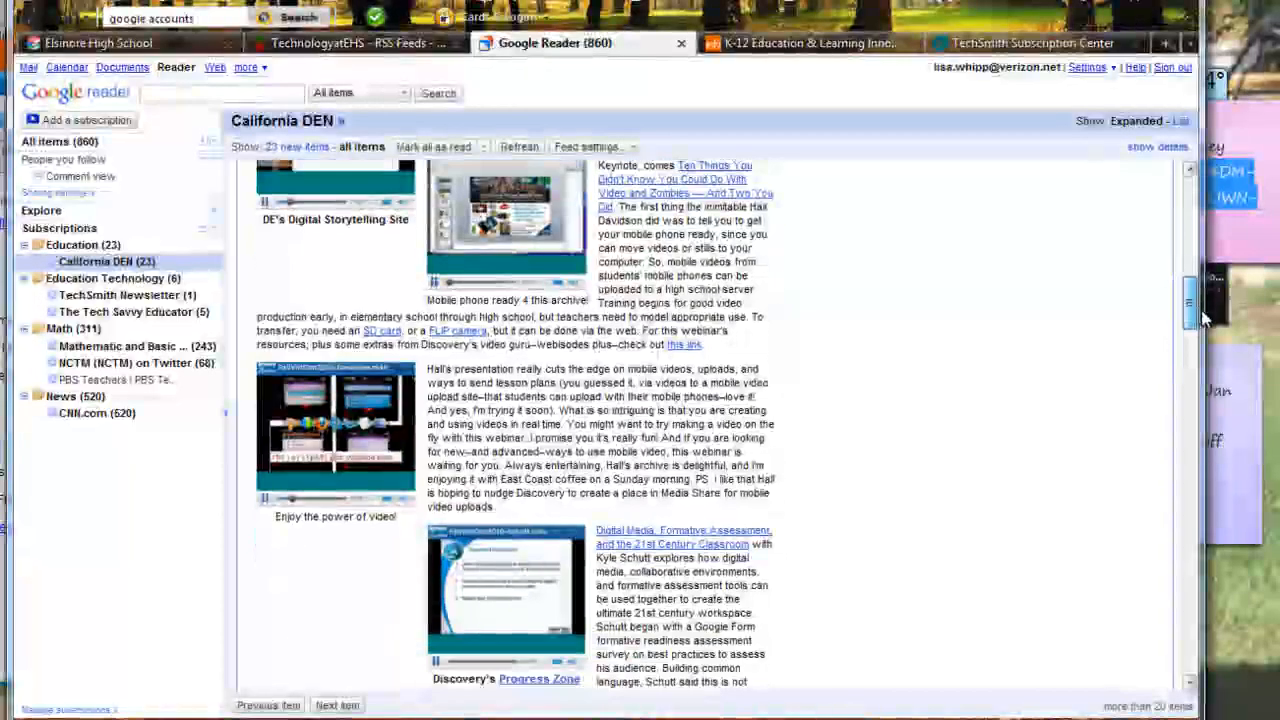
{"action": "scroll", "scroll_direction": "down", "scroll_amount": 3}
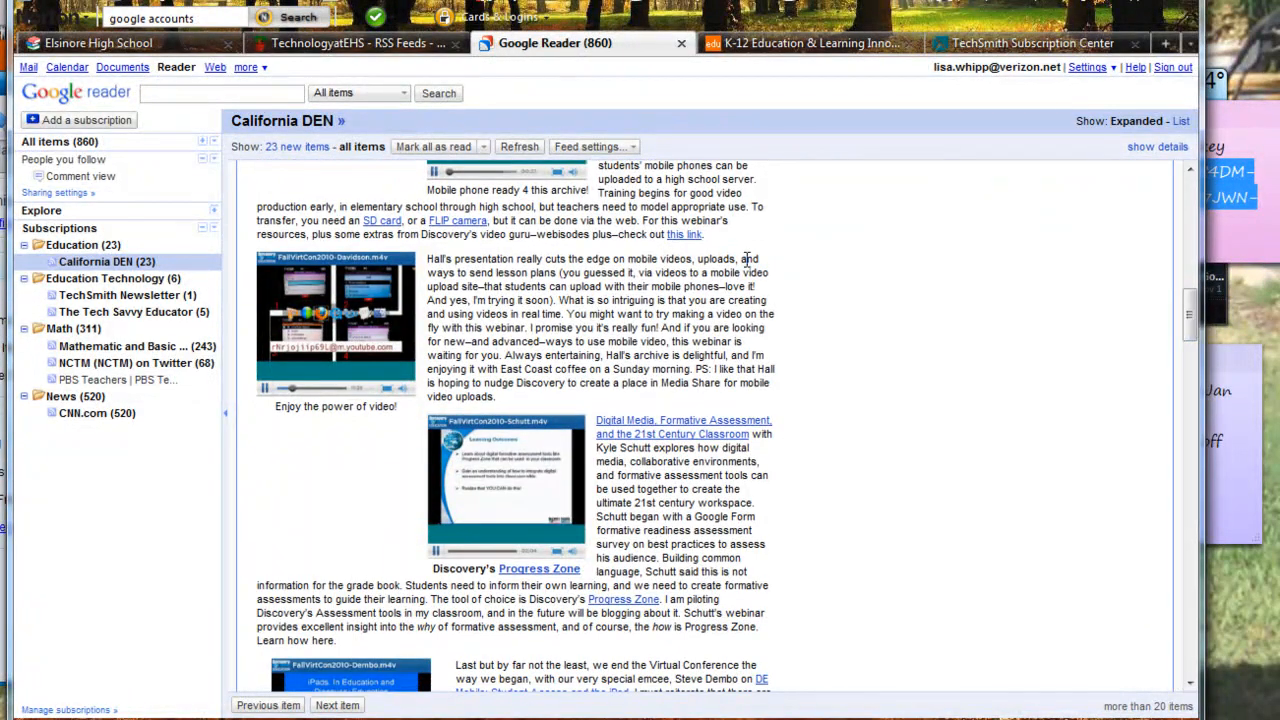
{"action": "mouse_move", "coordinate": [592, 258]}
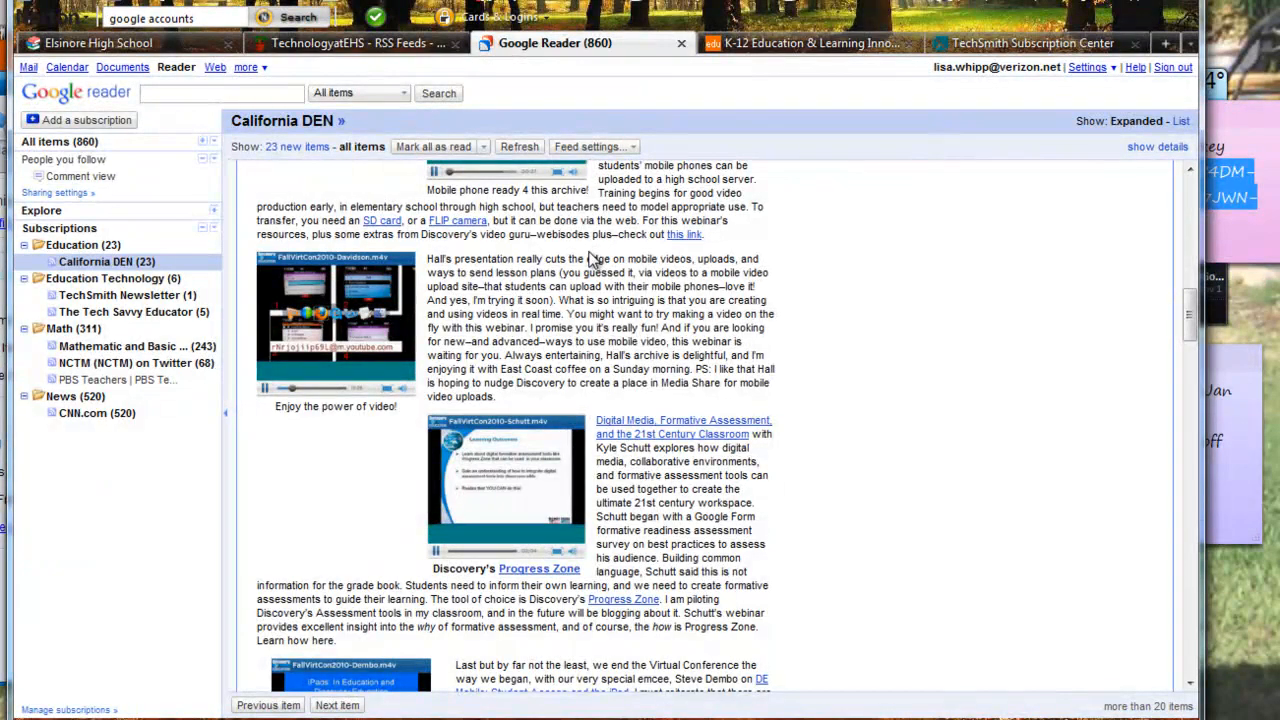
{"action": "mouse_move", "coordinate": [1112, 312]}
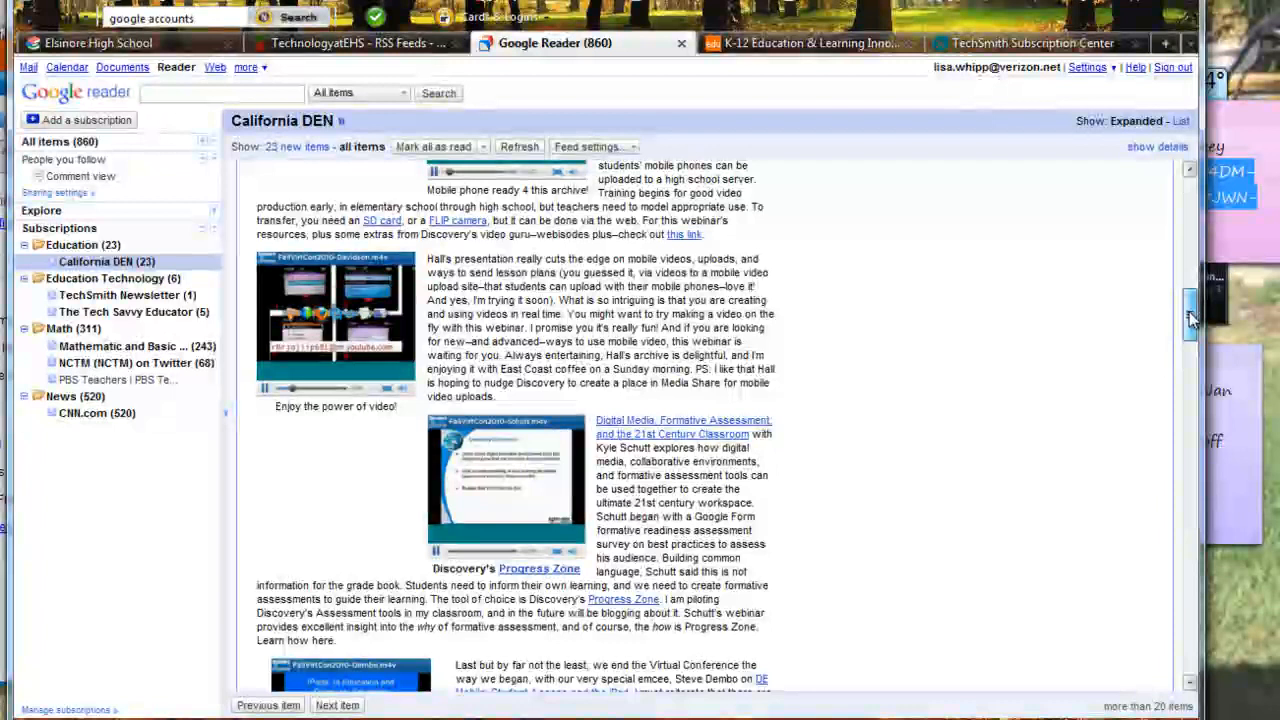
{"action": "scroll", "scroll_direction": "down", "scroll_amount": 3}
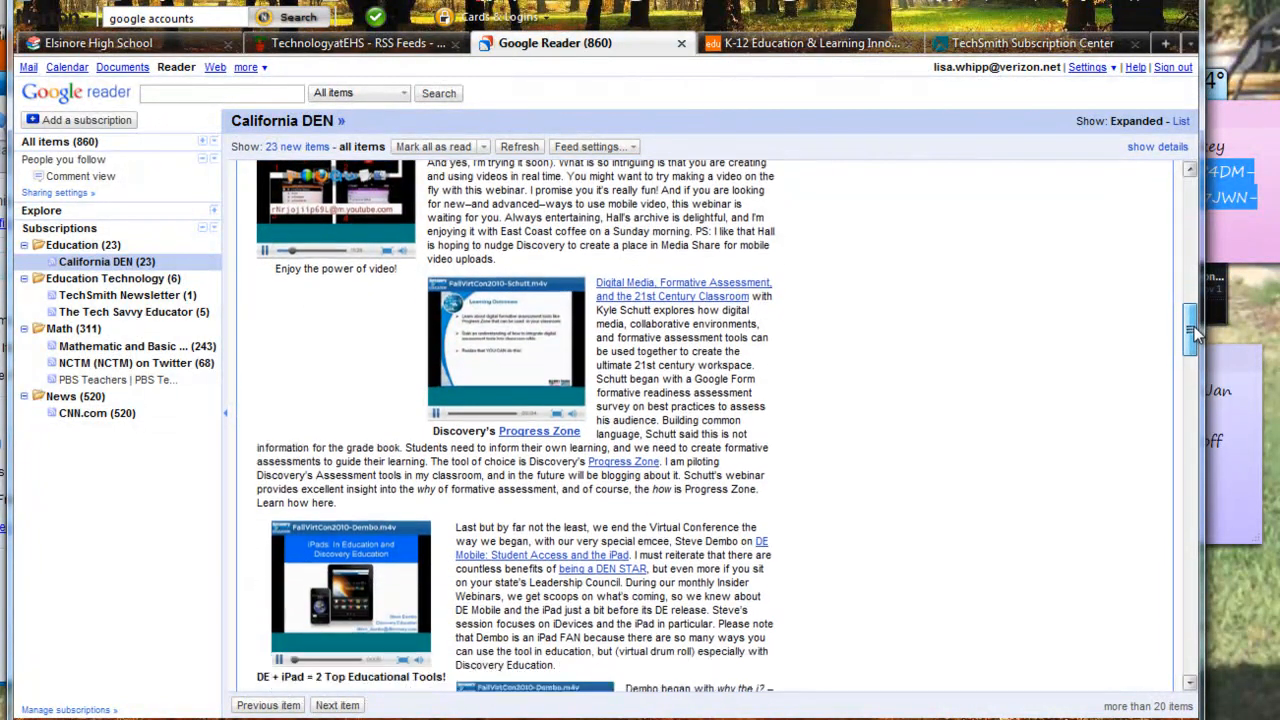
{"action": "scroll", "scroll_direction": "down", "scroll_amount": 3}
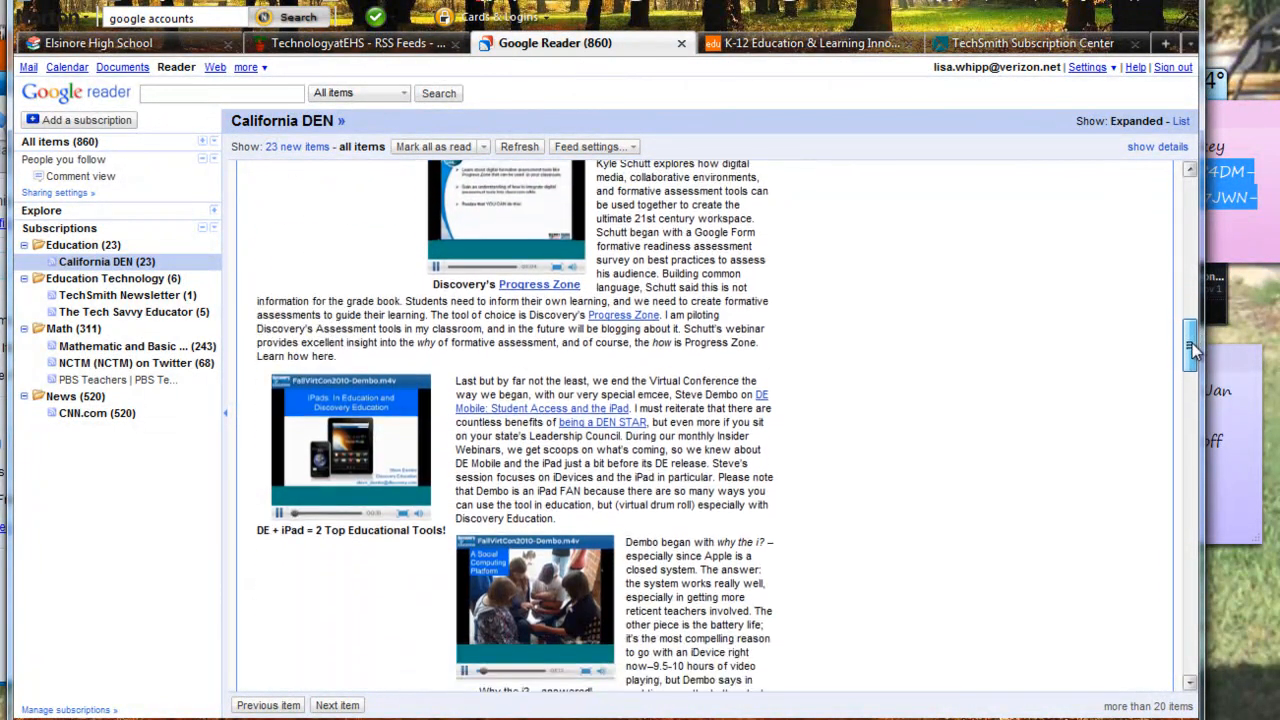
{"action": "scroll", "scroll_direction": "down", "scroll_amount": 3}
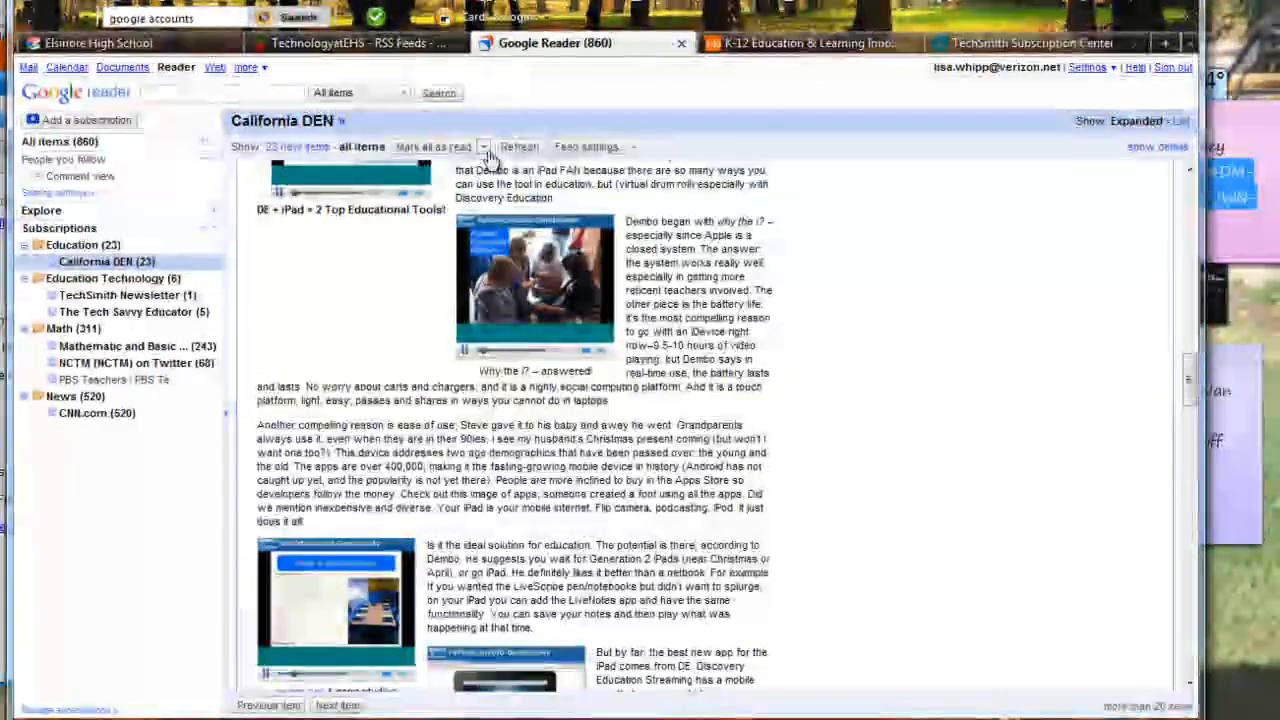
- Check the Mark all as read options without choosing one and keep reading posts
{"action": "left_click", "coordinate": [492, 146]}
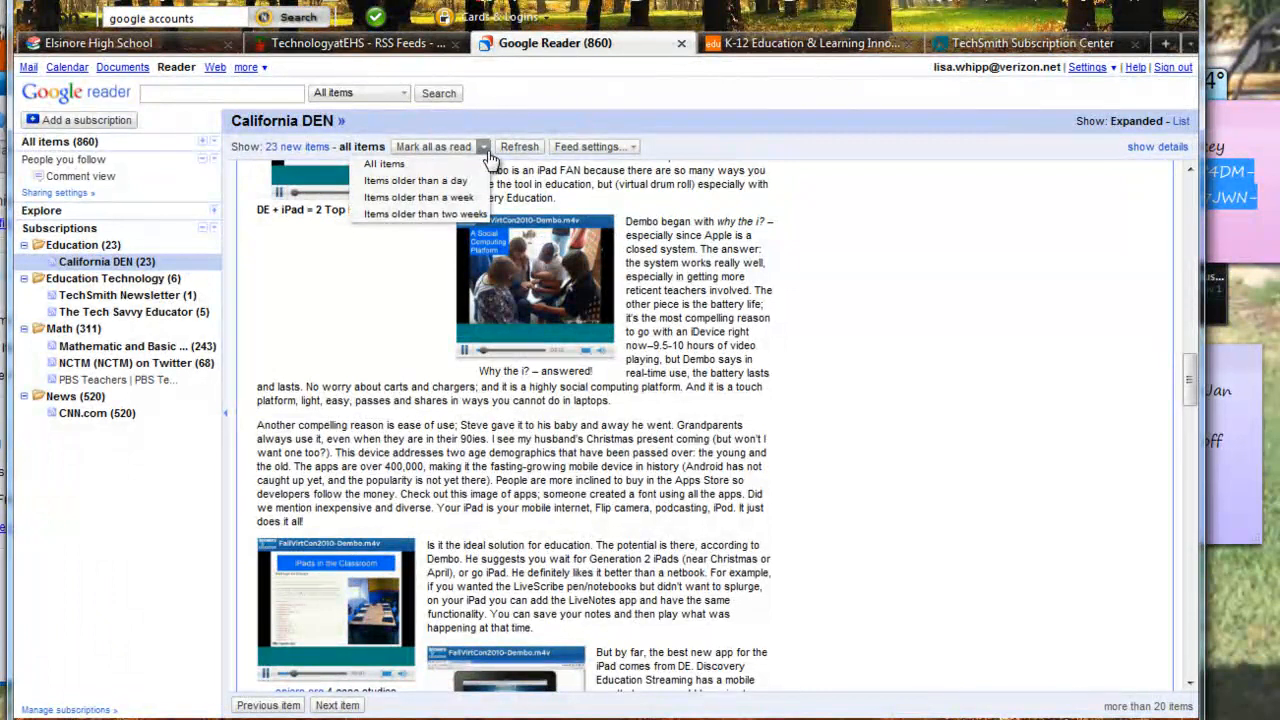
{"action": "left_click", "coordinate": [668, 290]}
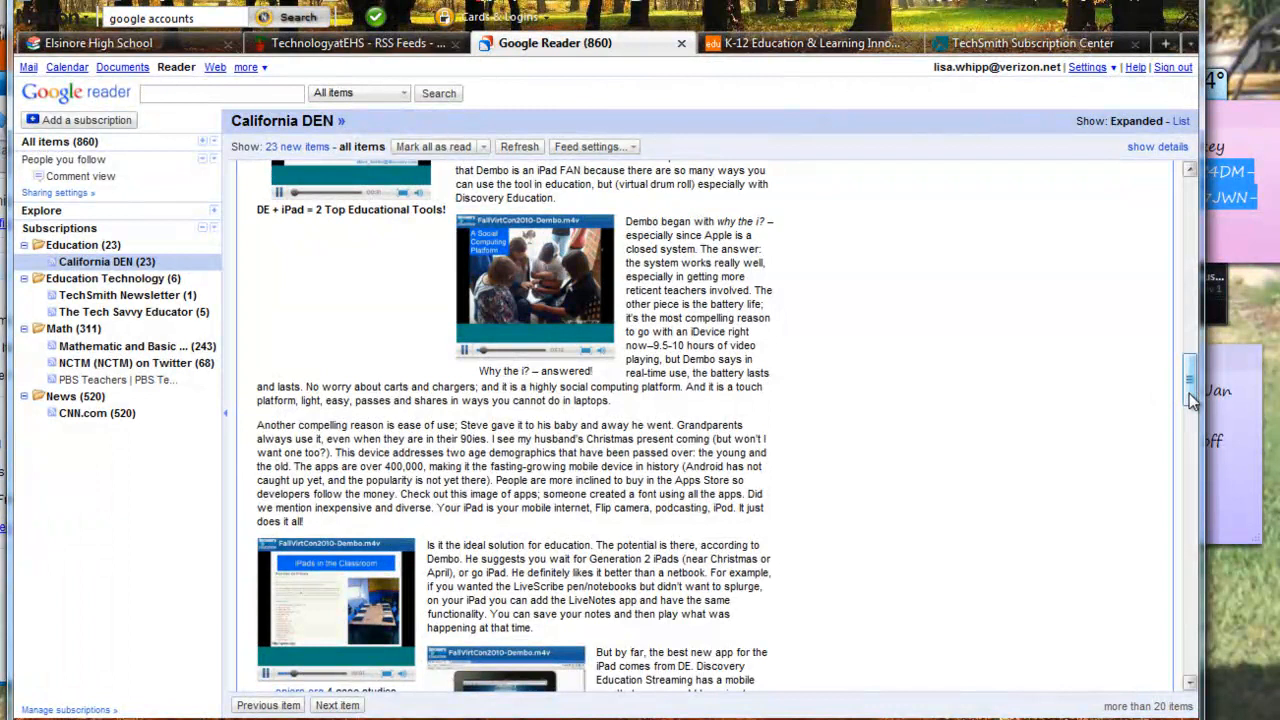
{"action": "scroll", "scroll_direction": "down", "scroll_amount": 3}
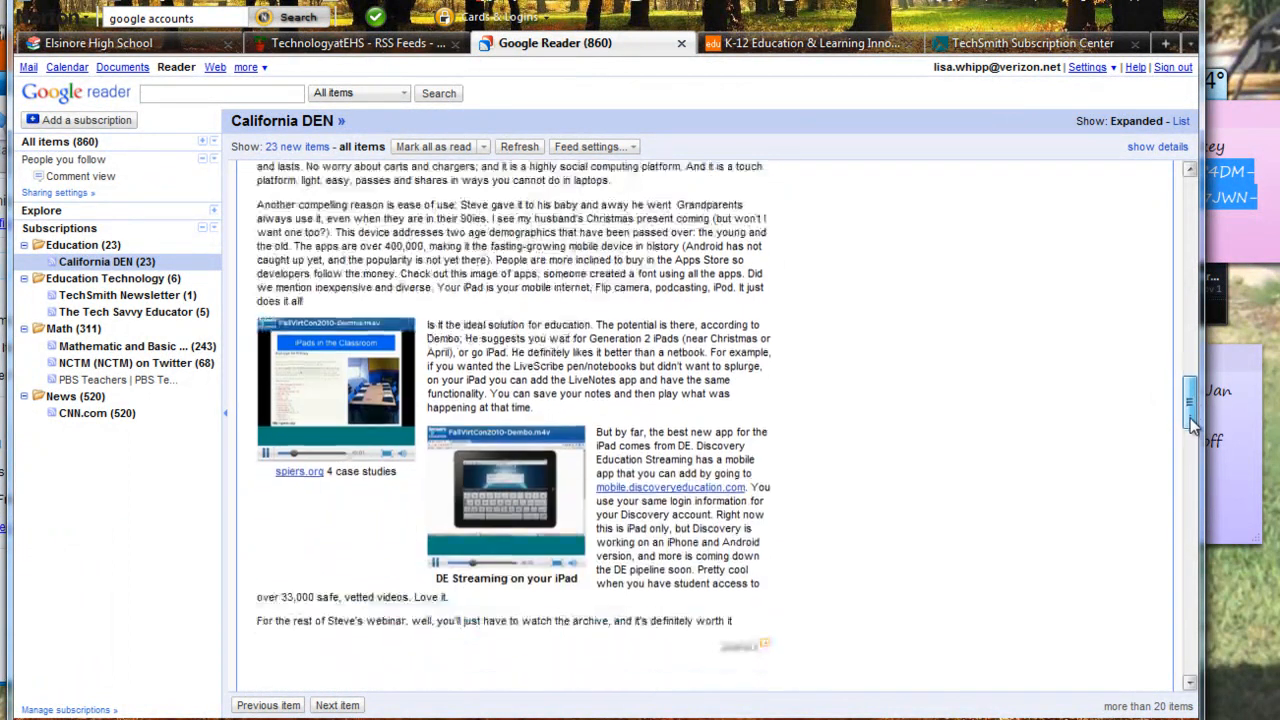
{"action": "scroll", "scroll_direction": "down", "scroll_amount": 3}
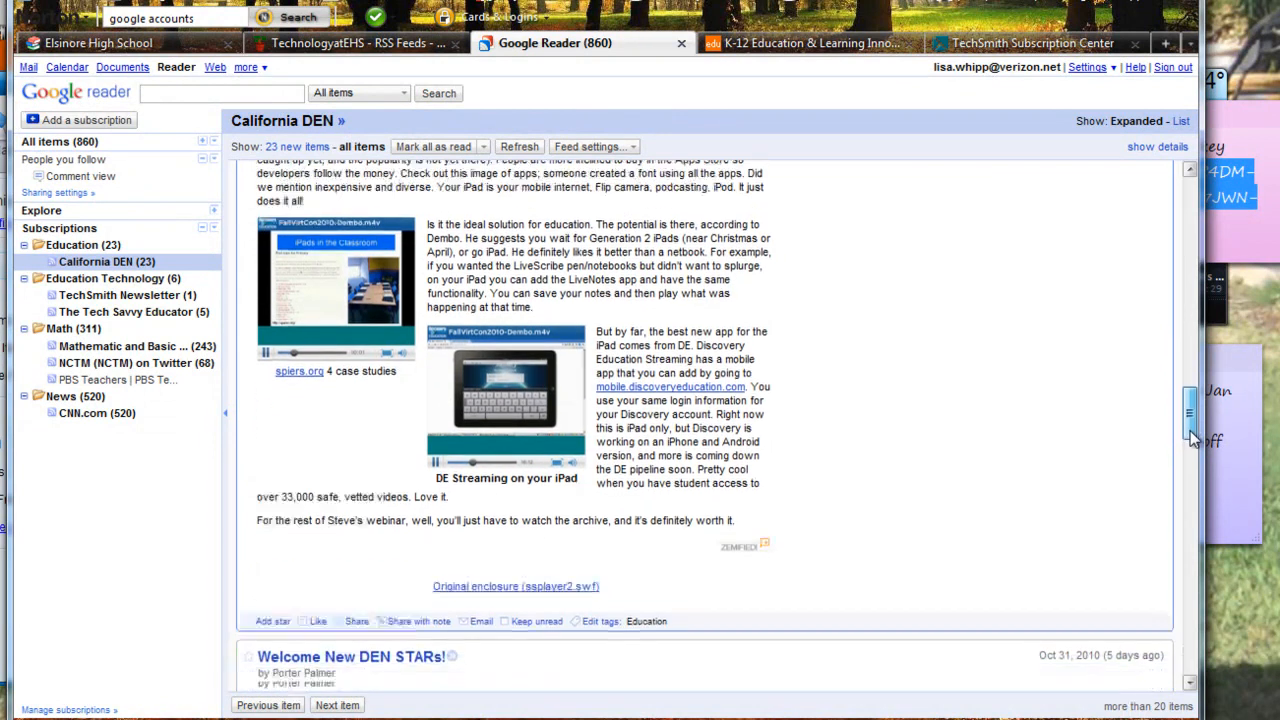
{"action": "scroll", "scroll_direction": "down", "scroll_amount": 3}
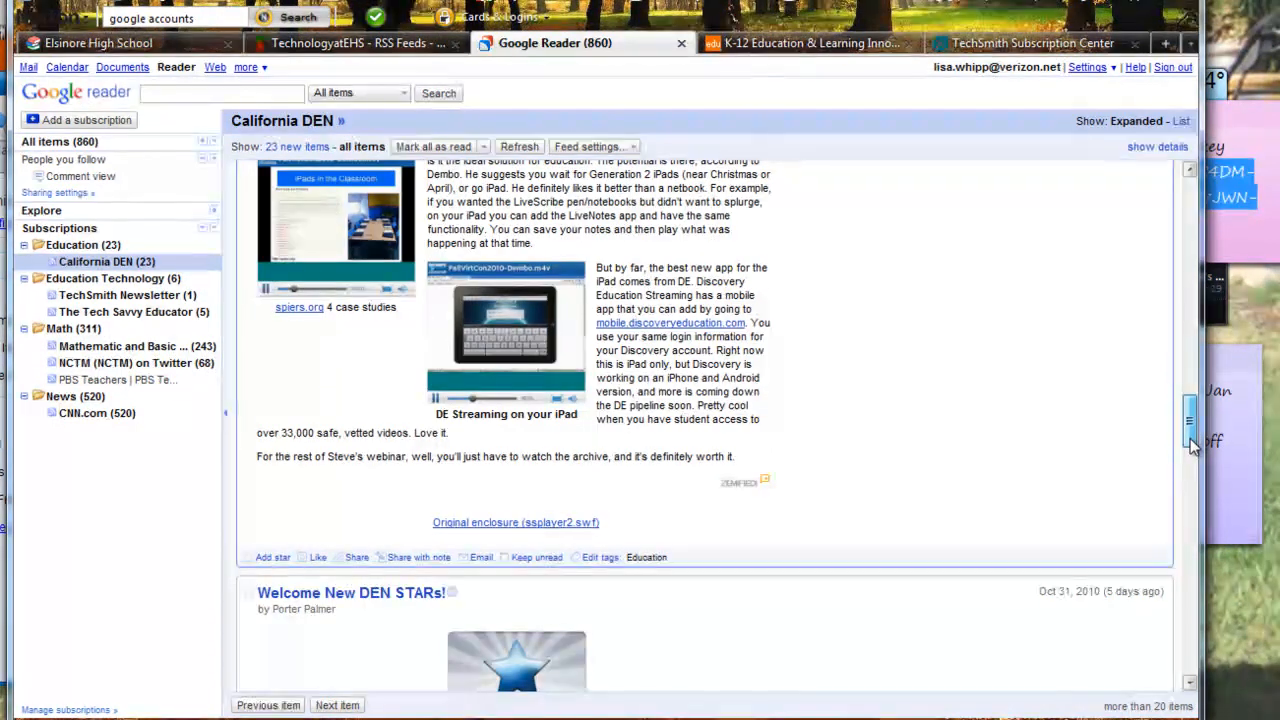
{"action": "scroll", "scroll_direction": "down", "scroll_amount": 3}
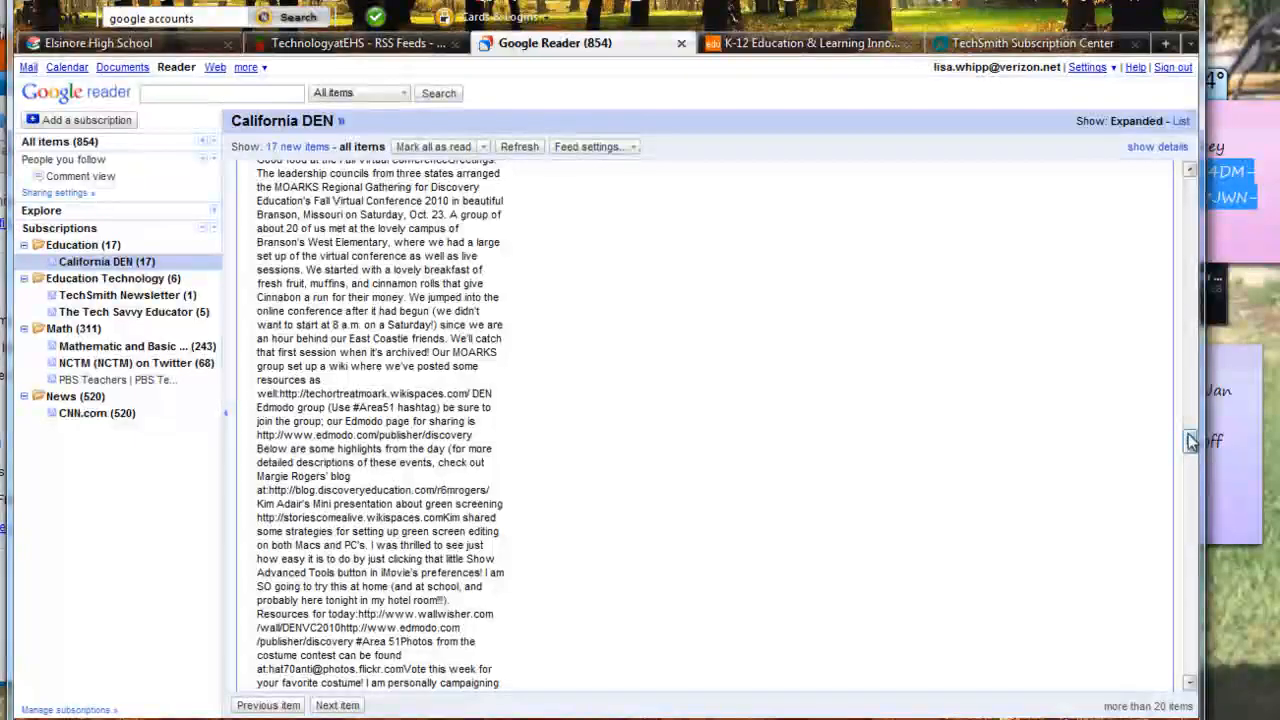
- Continue reading California DEN posts until only 6 remain unread
{"action": "scroll", "scroll_direction": "down", "scroll_amount": 3}
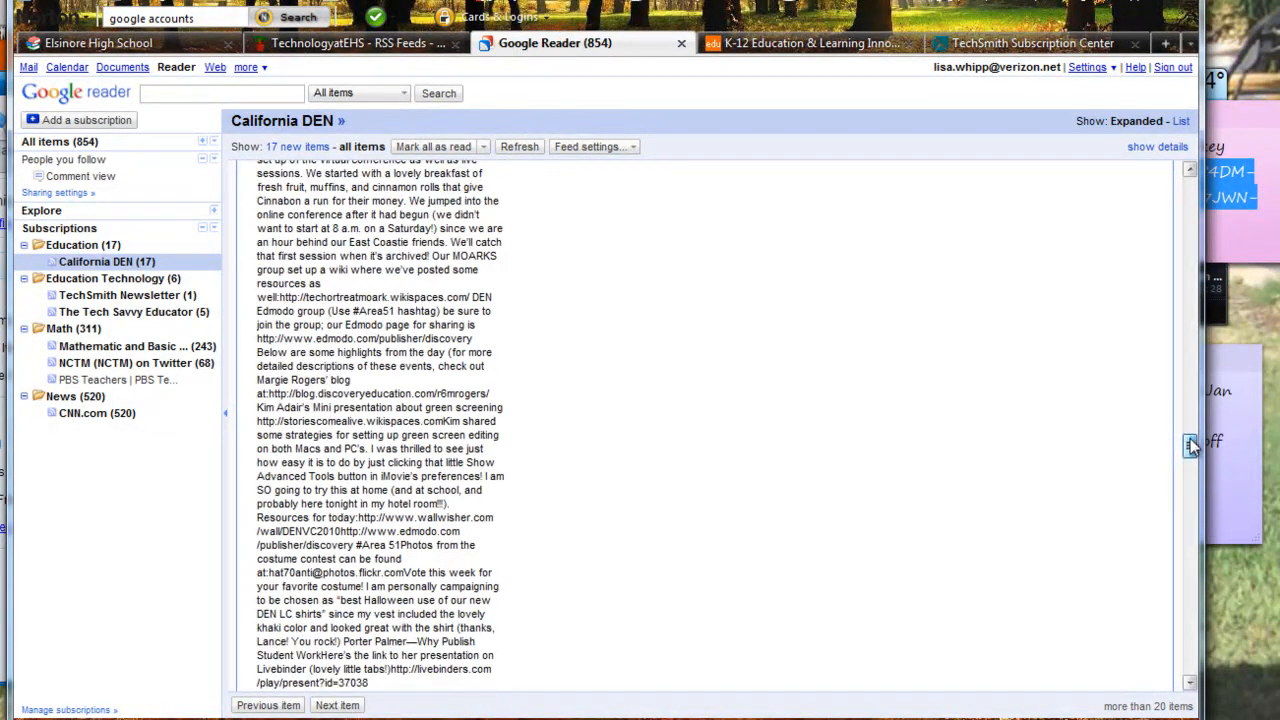
{"action": "scroll", "scroll_direction": "down", "scroll_amount": 3}
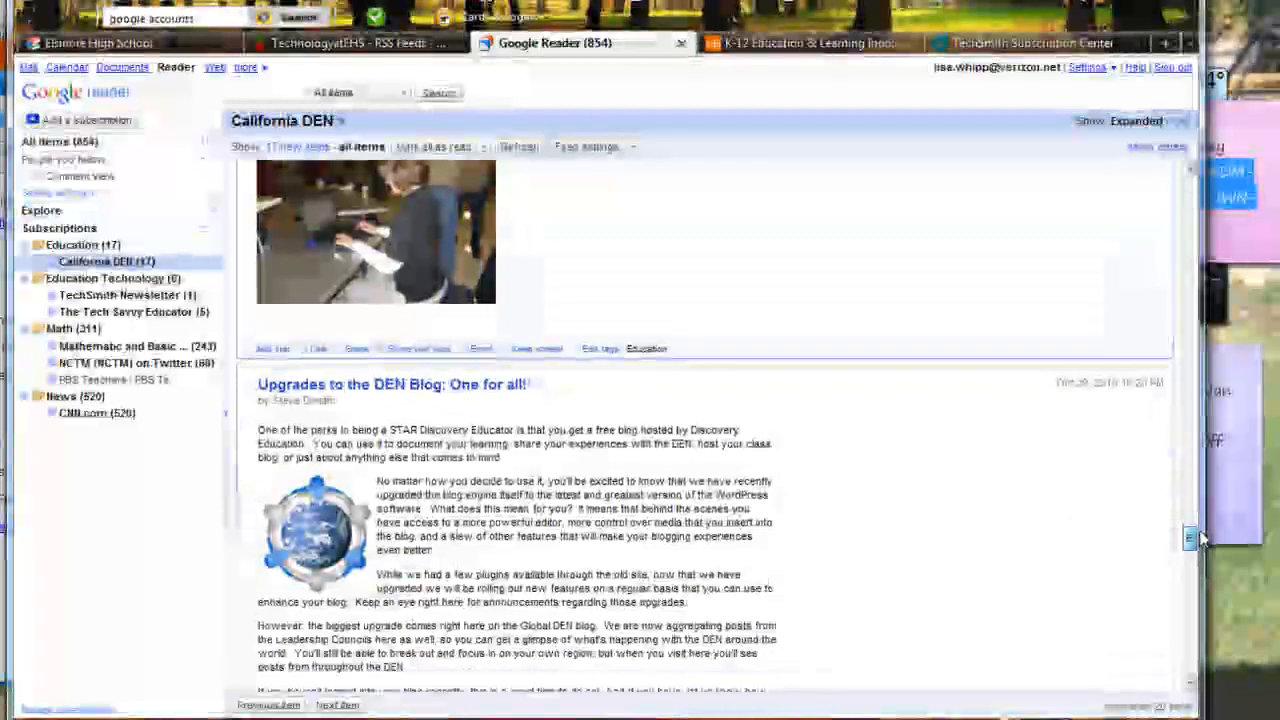
{"action": "scroll", "scroll_direction": "down", "scroll_amount": 3}
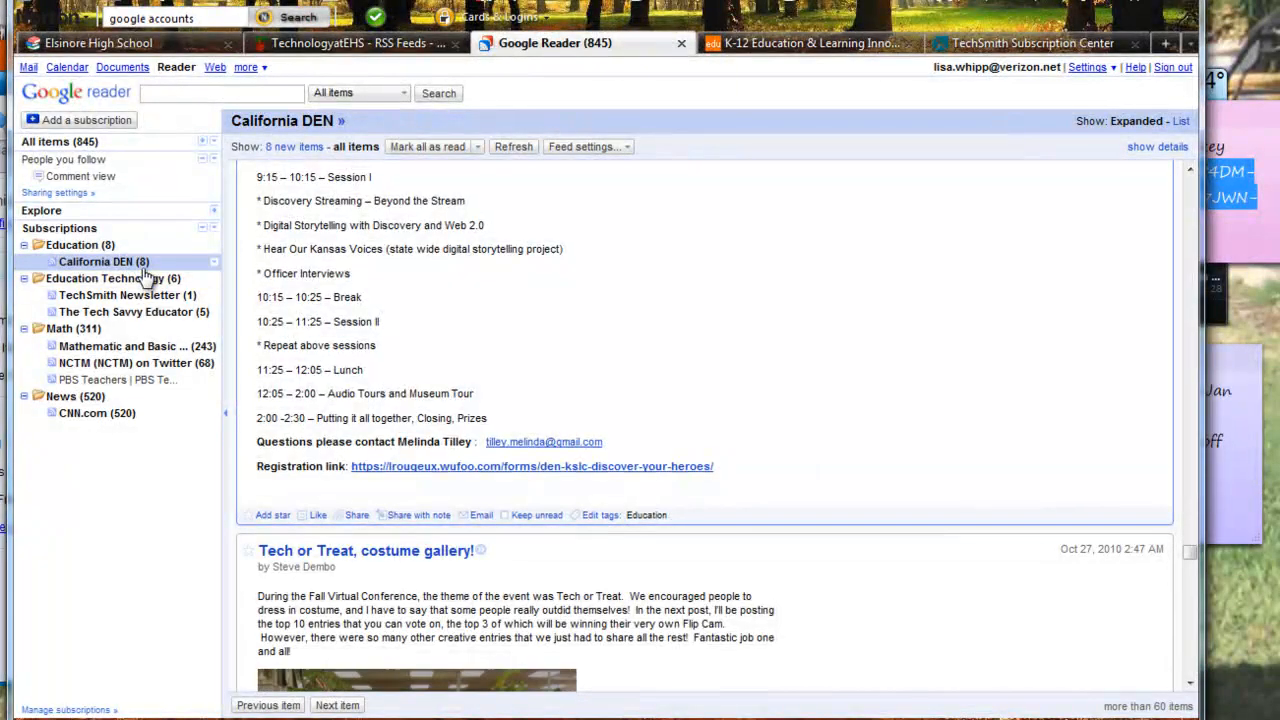
{"action": "mouse_move", "coordinate": [1192, 500]}
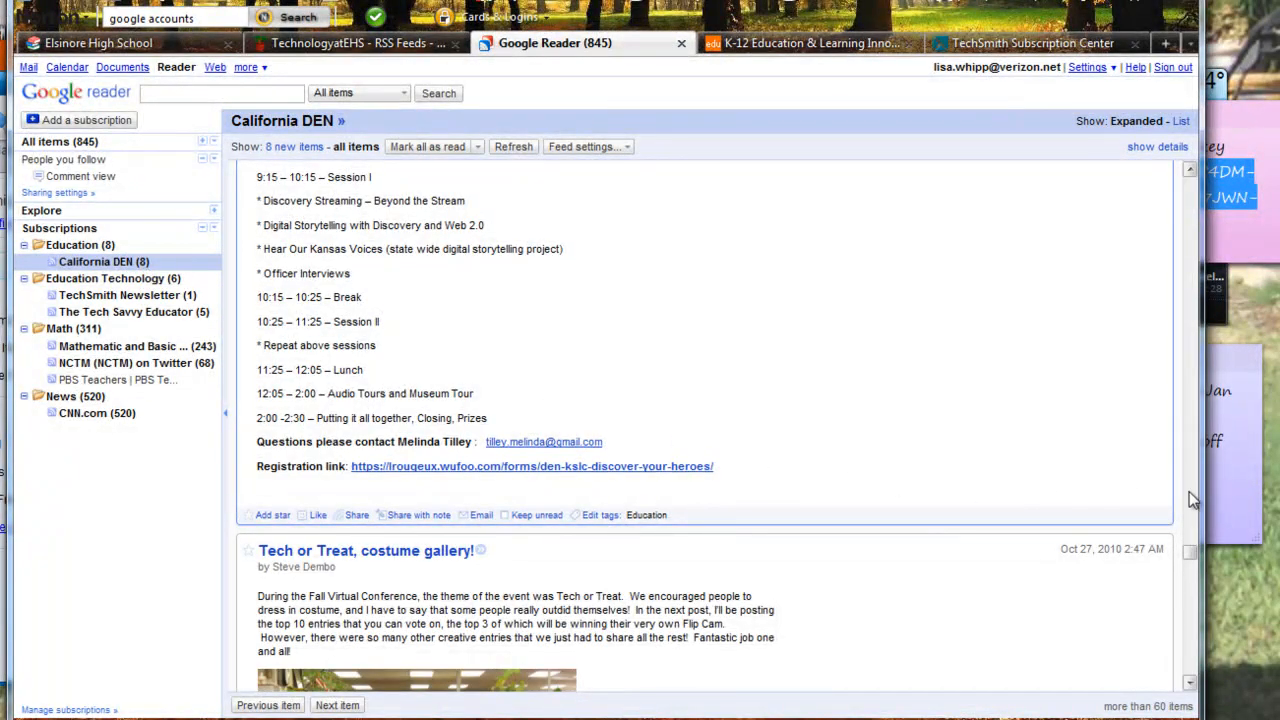
{"action": "scroll", "scroll_direction": "down", "scroll_amount": 3}
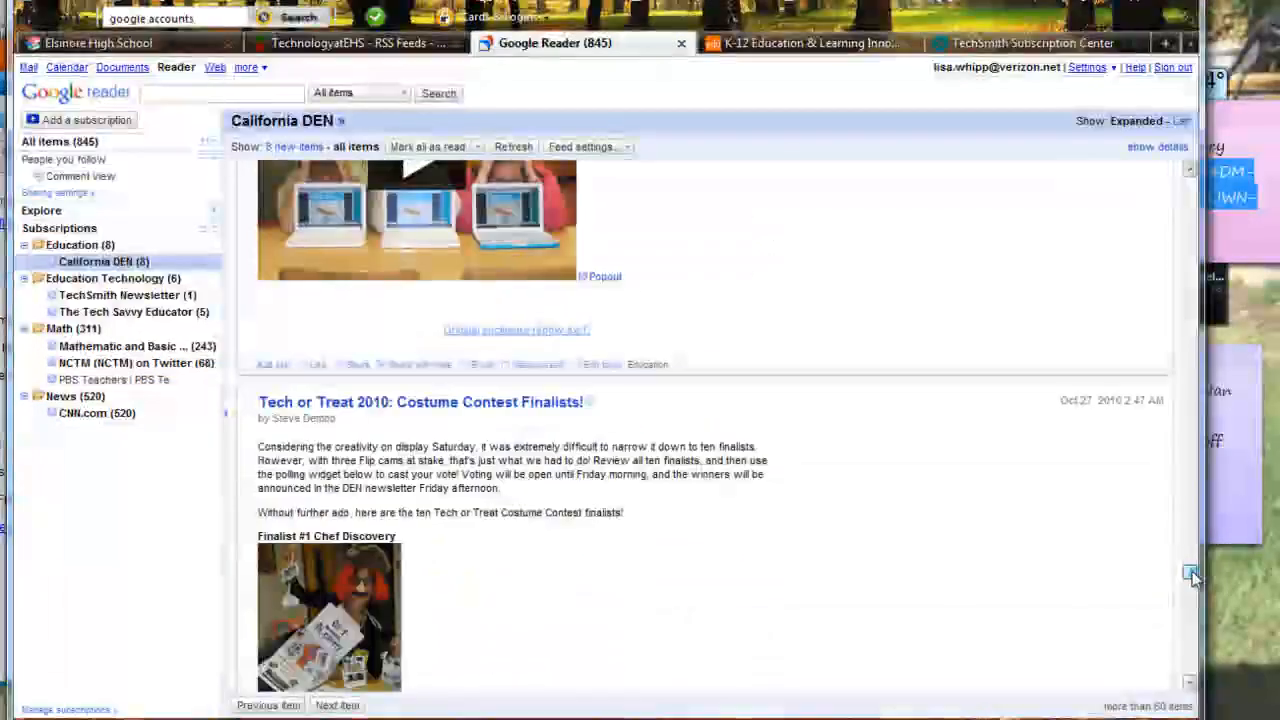
{"action": "scroll", "scroll_direction": "down", "scroll_amount": 3}
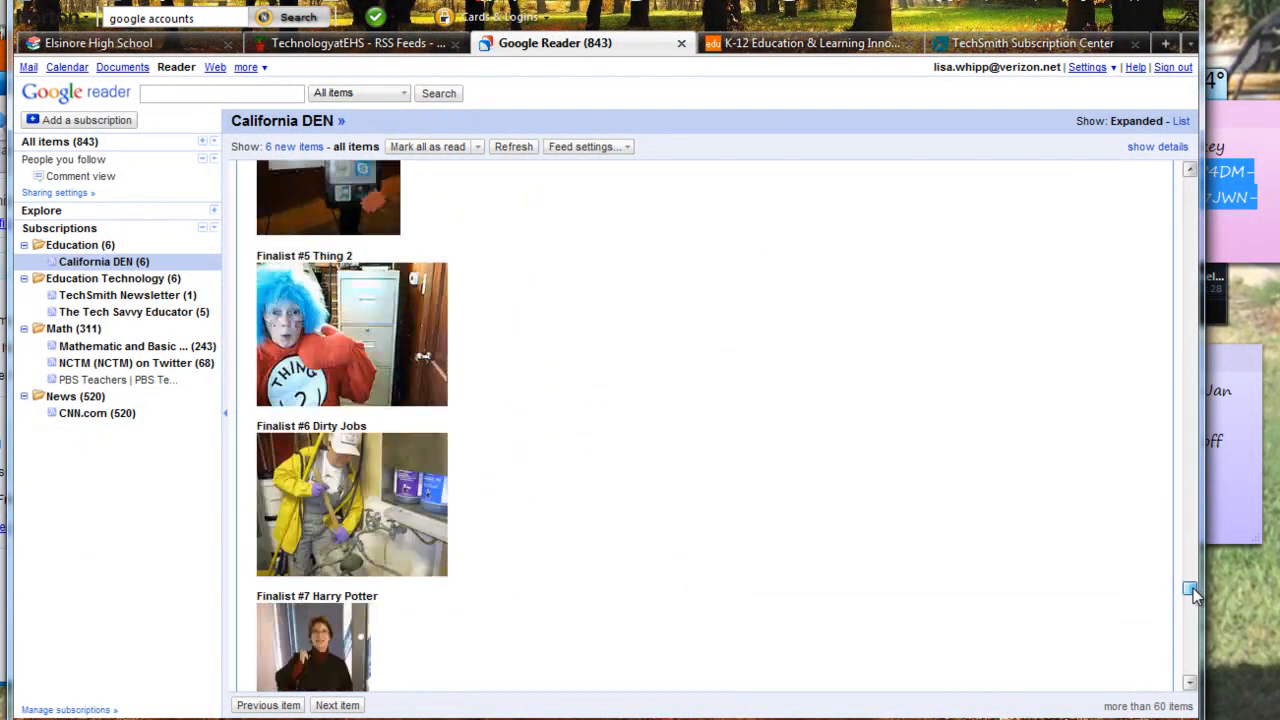
{"action": "scroll", "scroll_direction": "down", "scroll_amount": 3}
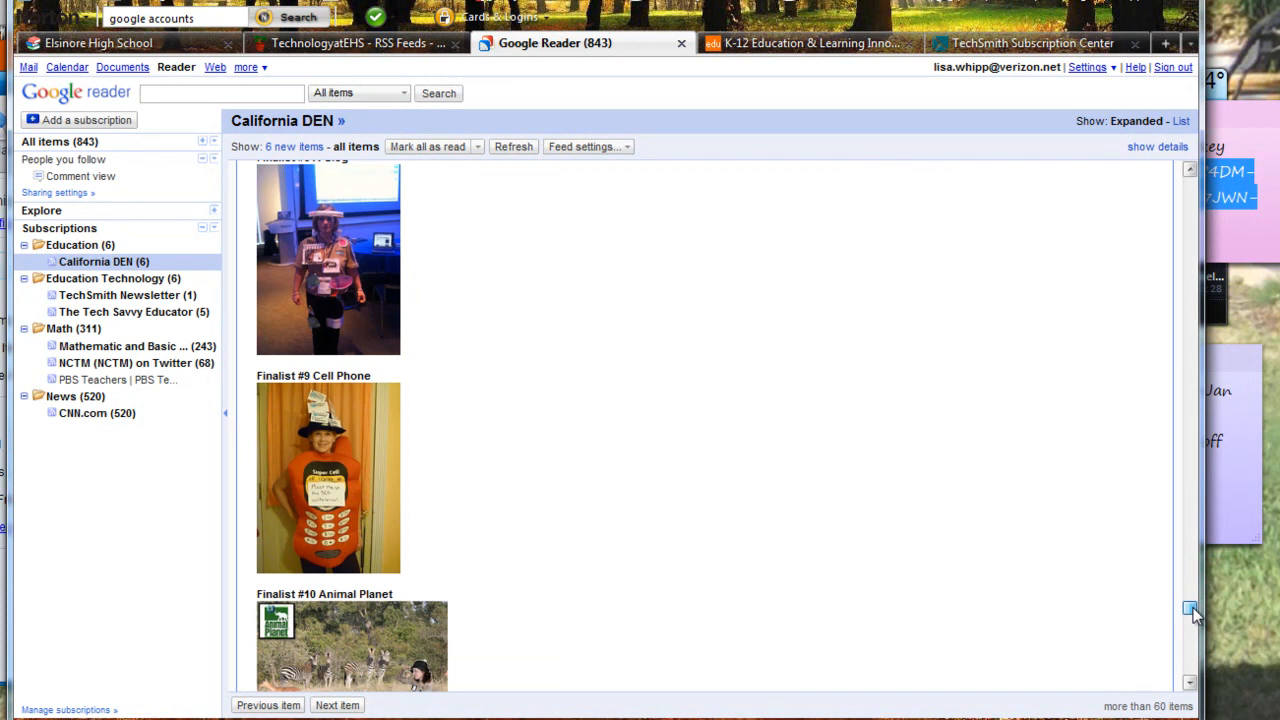
{"action": "scroll", "scroll_direction": "down", "scroll_amount": 3}
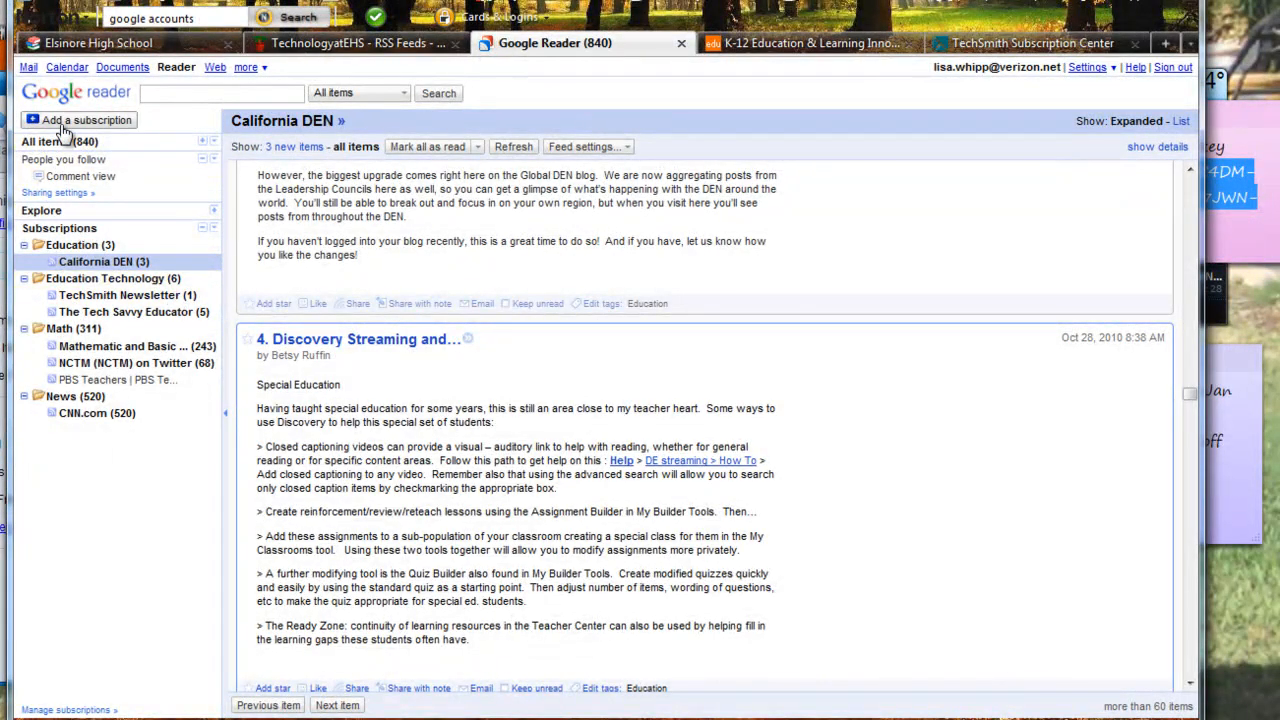
- Bring up the Add a subscription box, then switch to the Edutopia site's browser tab
{"action": "left_click", "coordinate": [88, 120]}
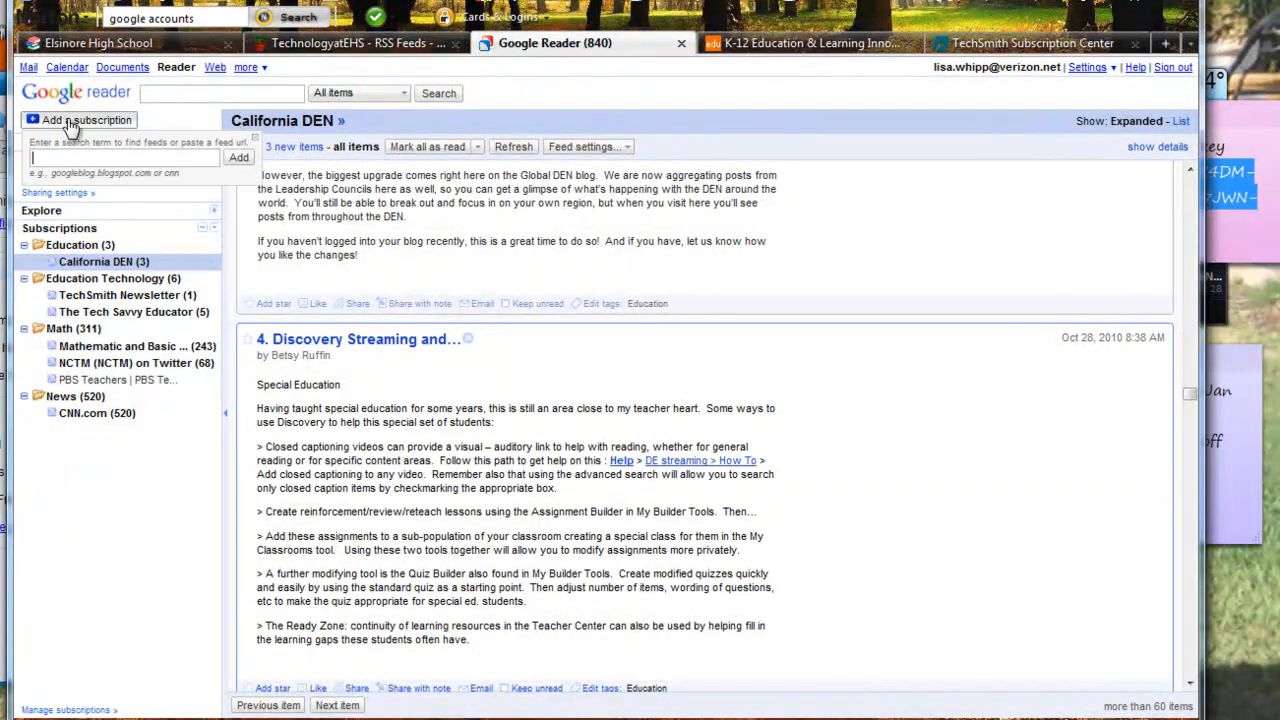
{"action": "mouse_move", "coordinate": [378, 160]}
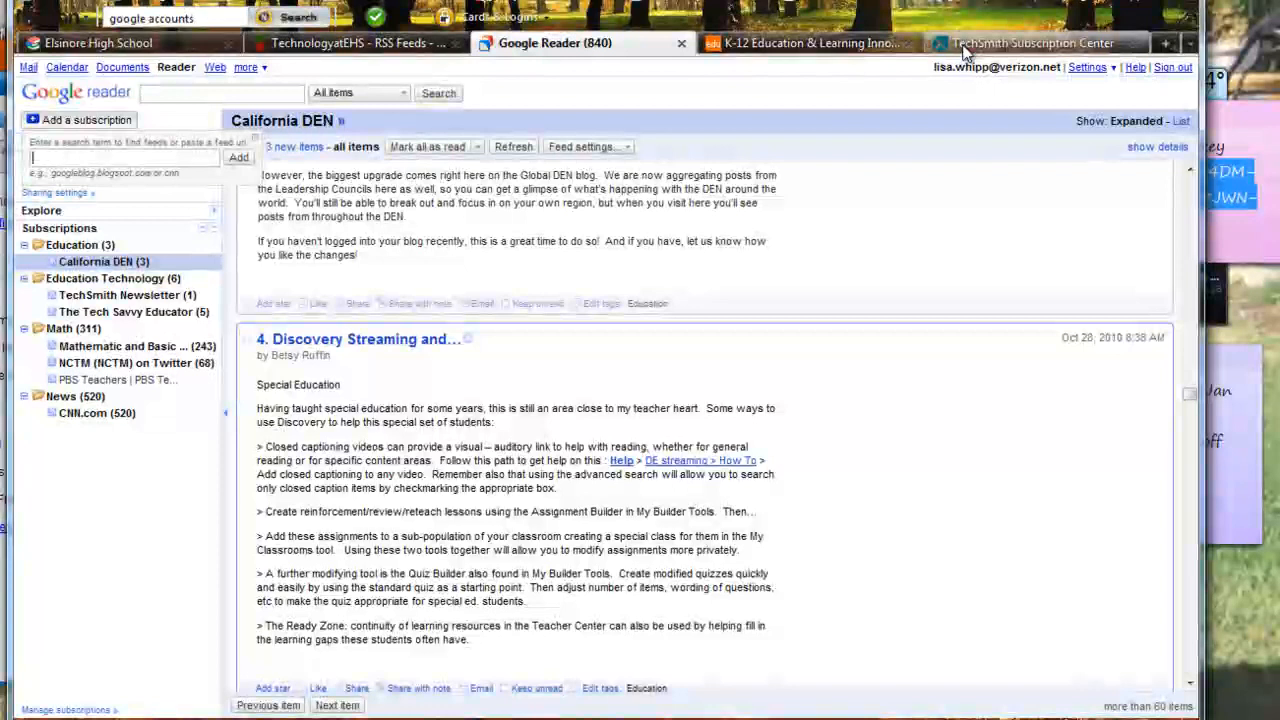
{"action": "left_click", "coordinate": [808, 44]}
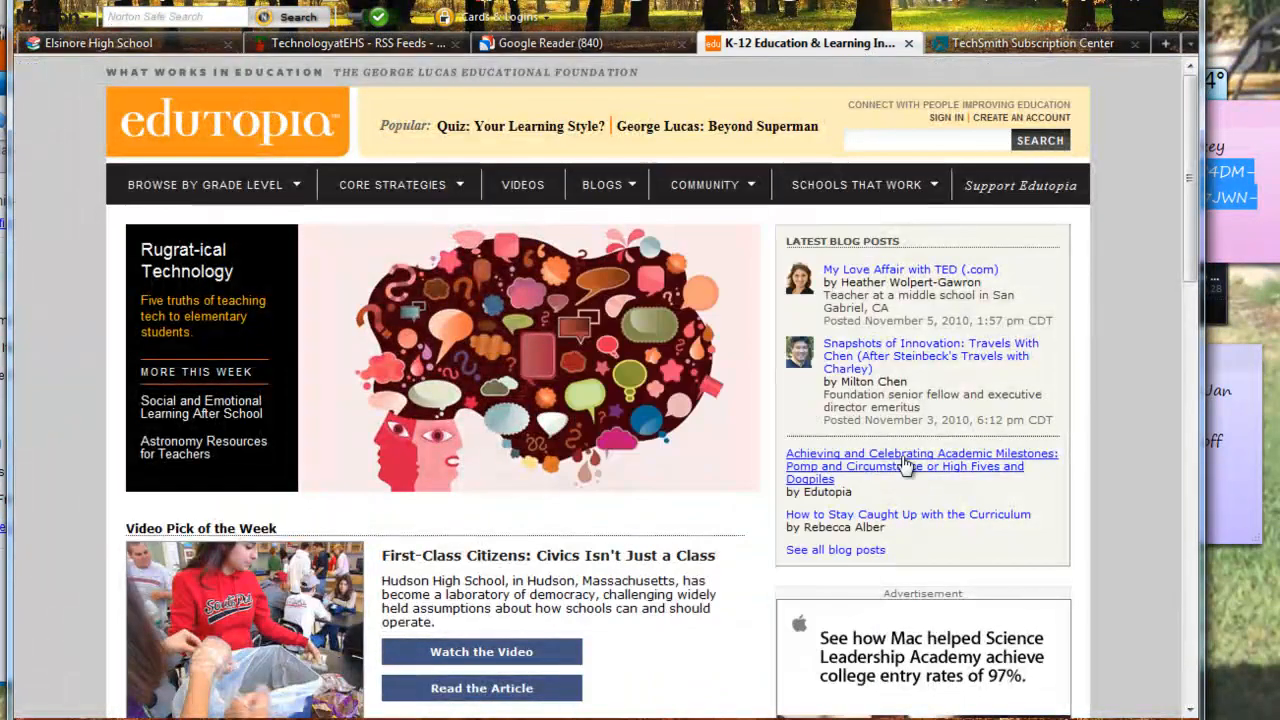
{"action": "left_click", "coordinate": [392, 184]}
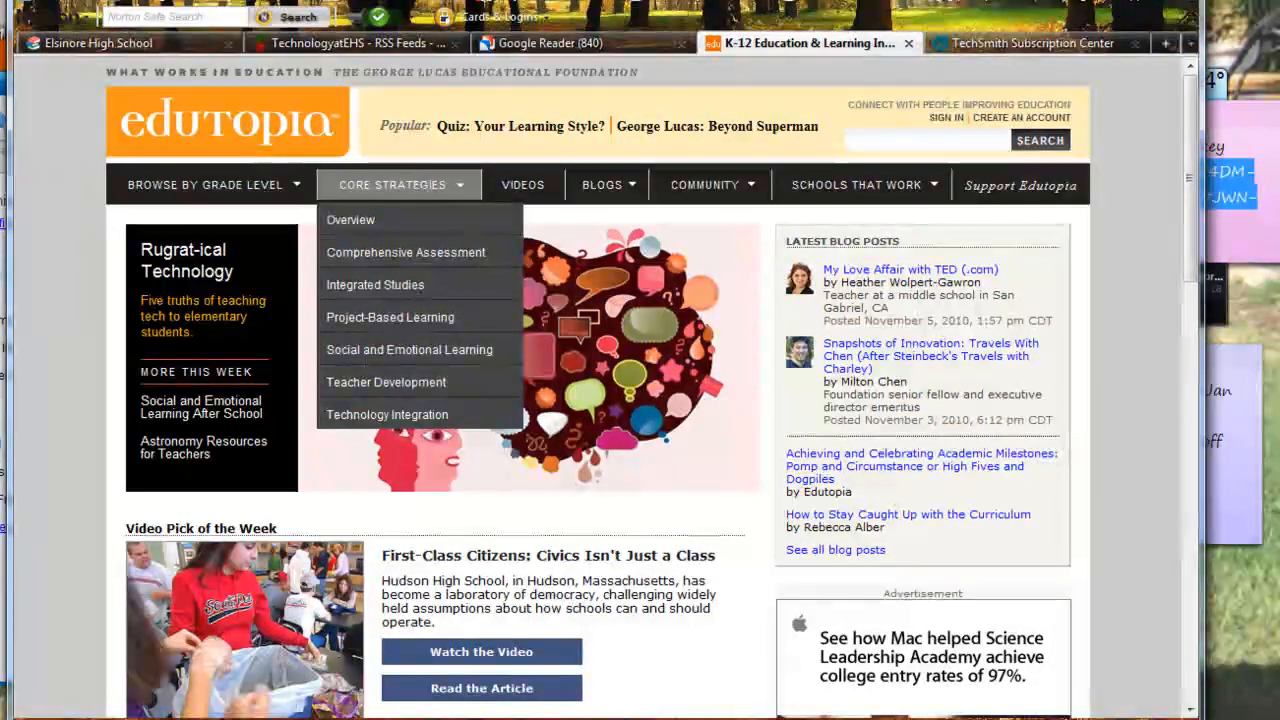
{"action": "scroll", "scroll_direction": "down", "scroll_amount": 3}
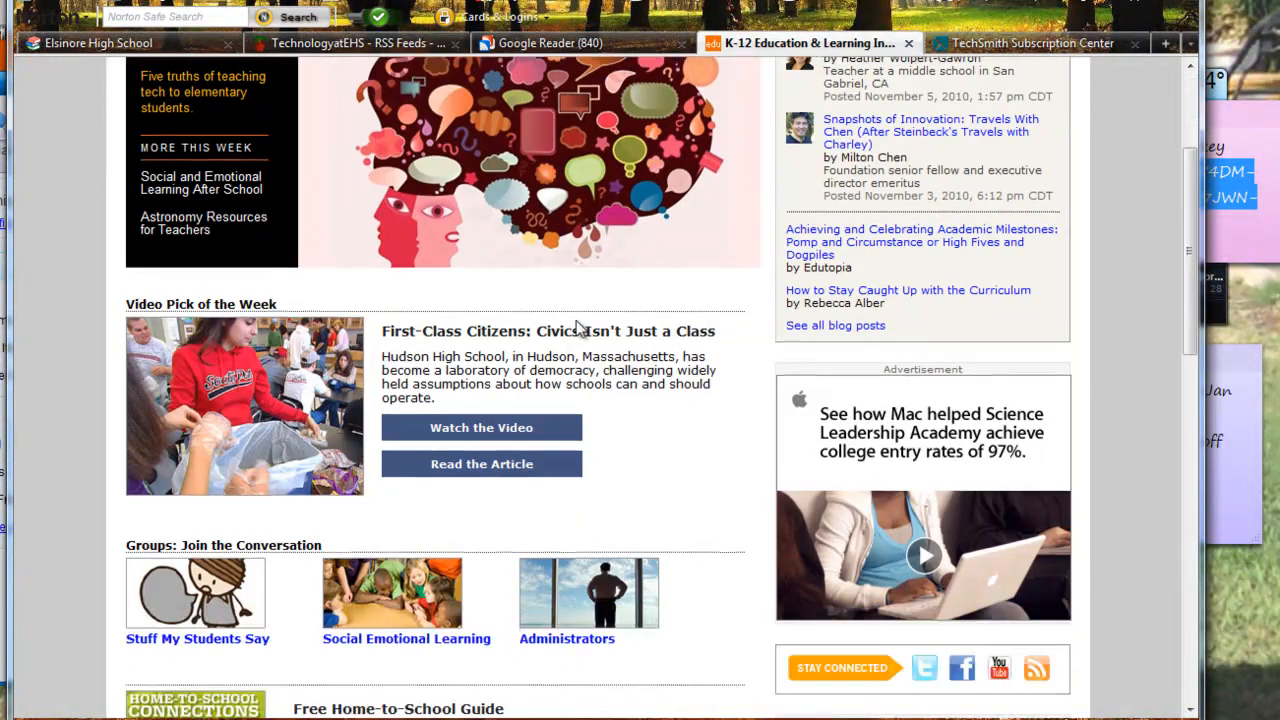
{"action": "scroll", "scroll_direction": "down", "scroll_amount": 3}
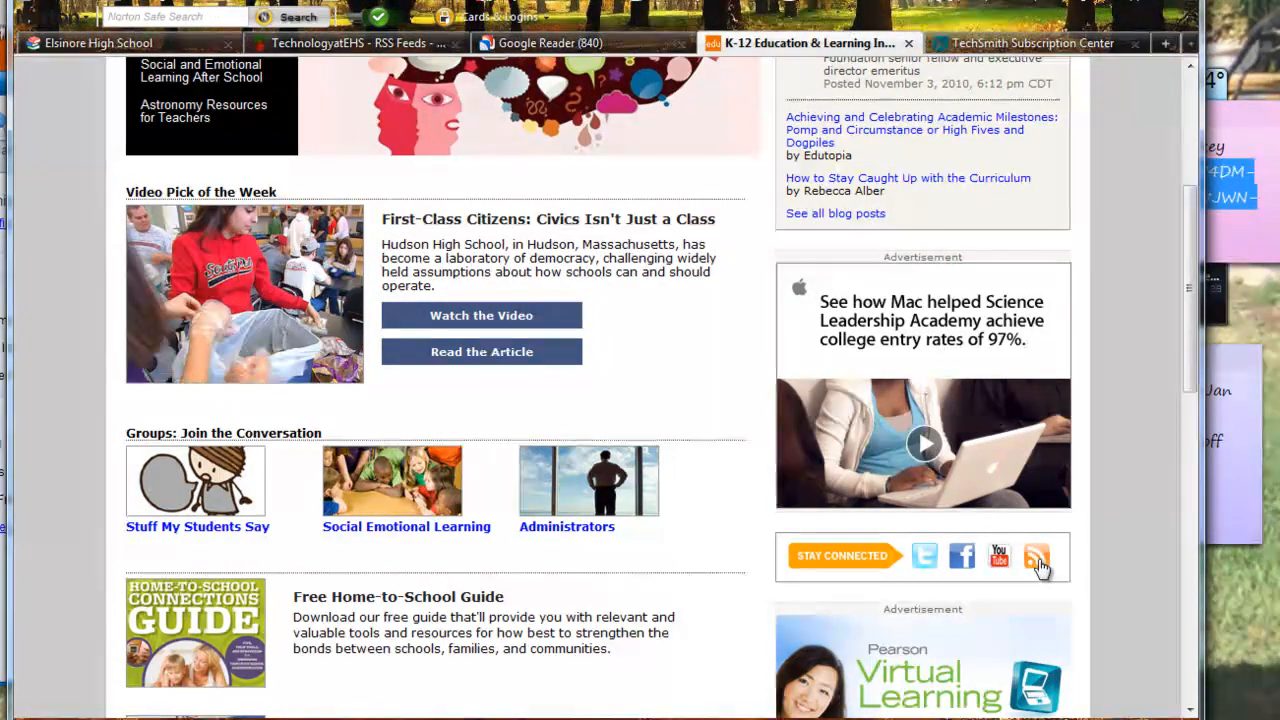
{"action": "scroll", "scroll_direction": "down", "scroll_amount": 3}
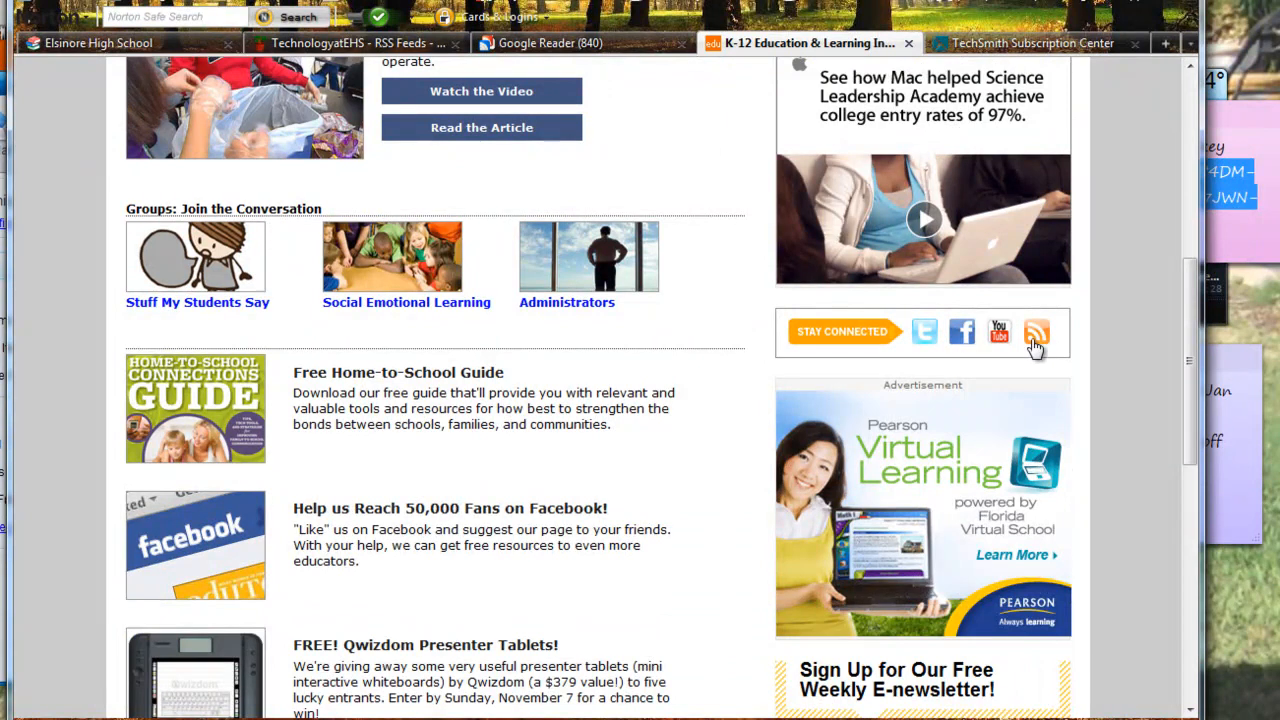
{"action": "mouse_move", "coordinate": [1036, 342]}
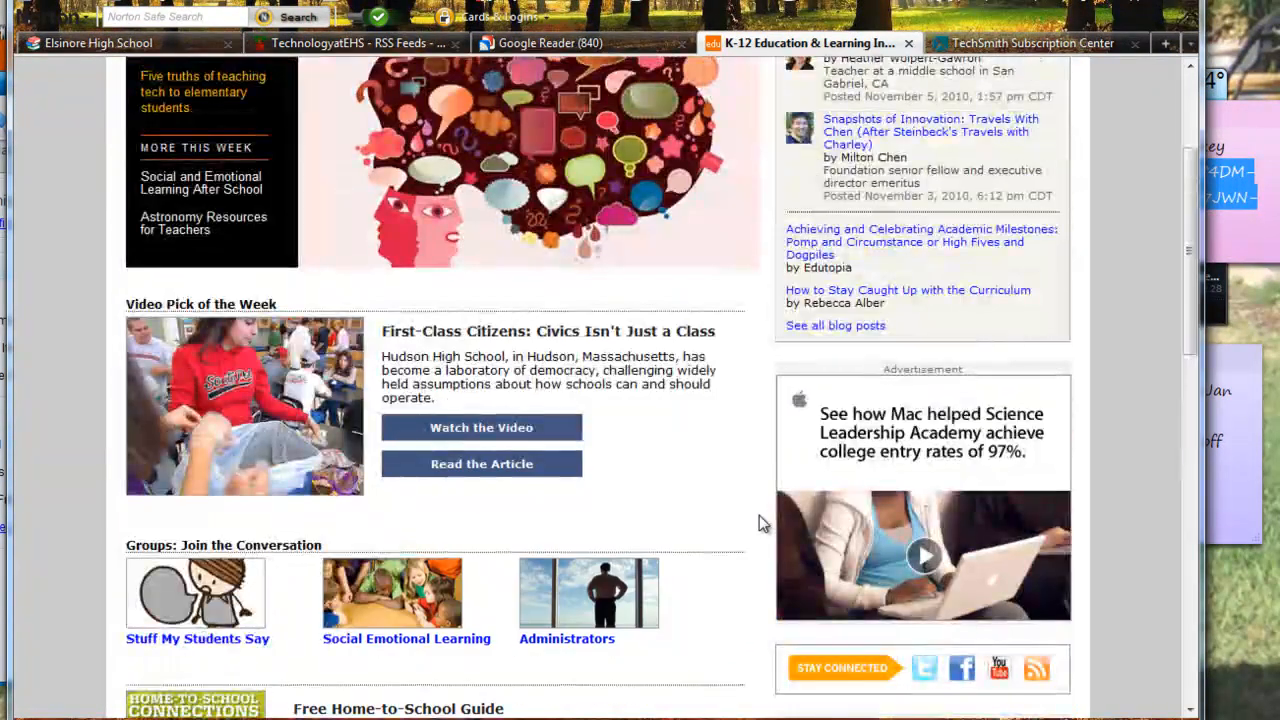
{"action": "scroll", "scroll_direction": "up", "scroll_amount": 3}
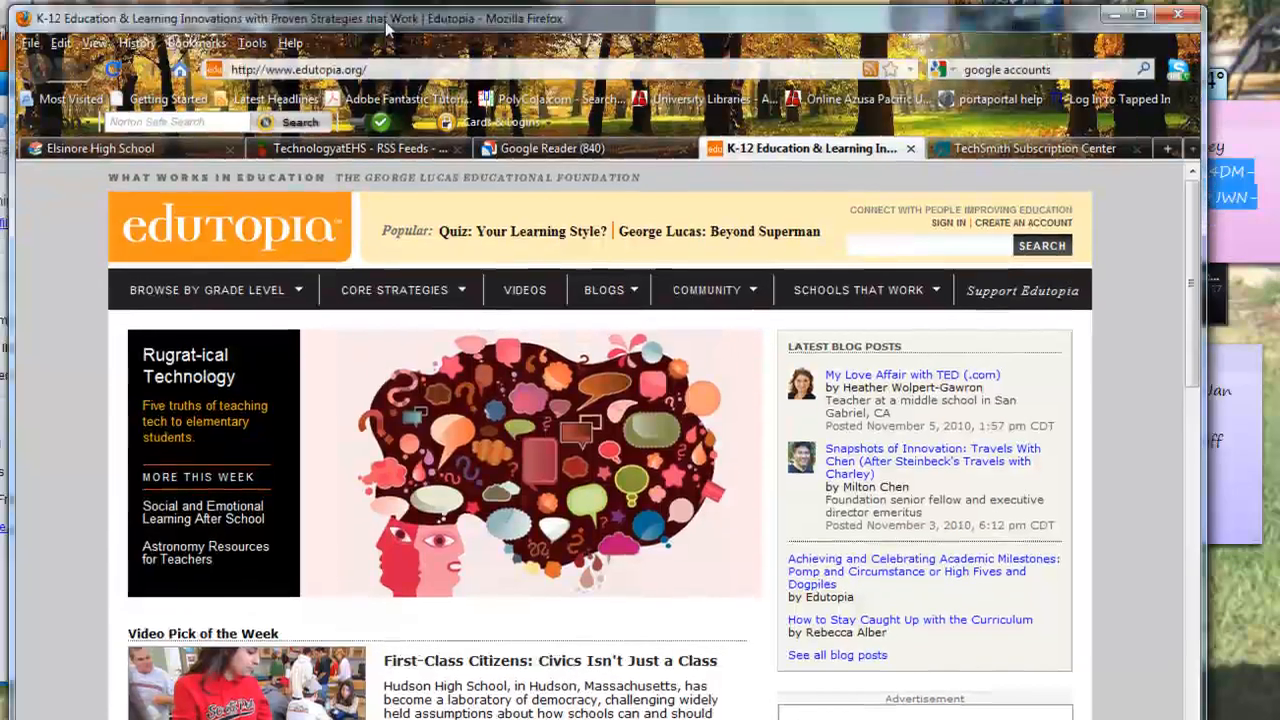
{"action": "left_click_drag", "start_coordinate": [388, 28], "coordinate": [380, 90]}
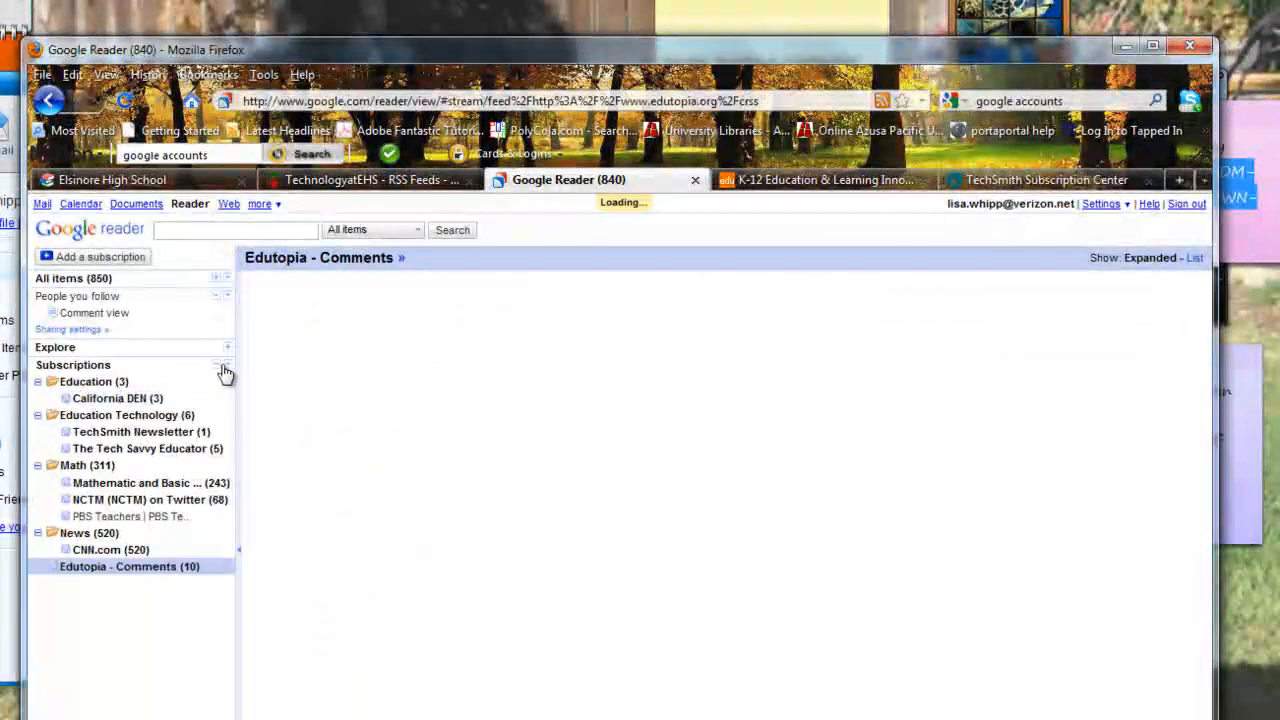
- File the new Edutopia - Comments feed in Education, then view the CNN.com feed
{"action": "left_click", "coordinate": [118, 568]}
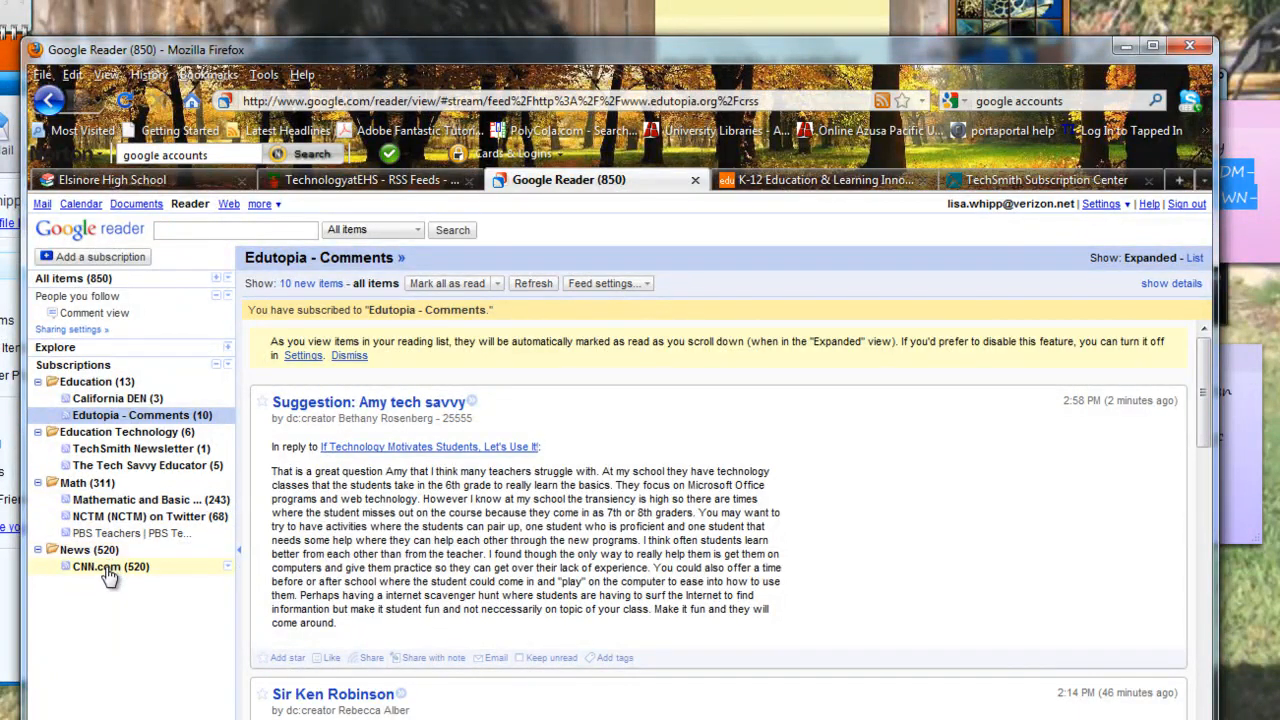
{"action": "left_click", "coordinate": [104, 568]}
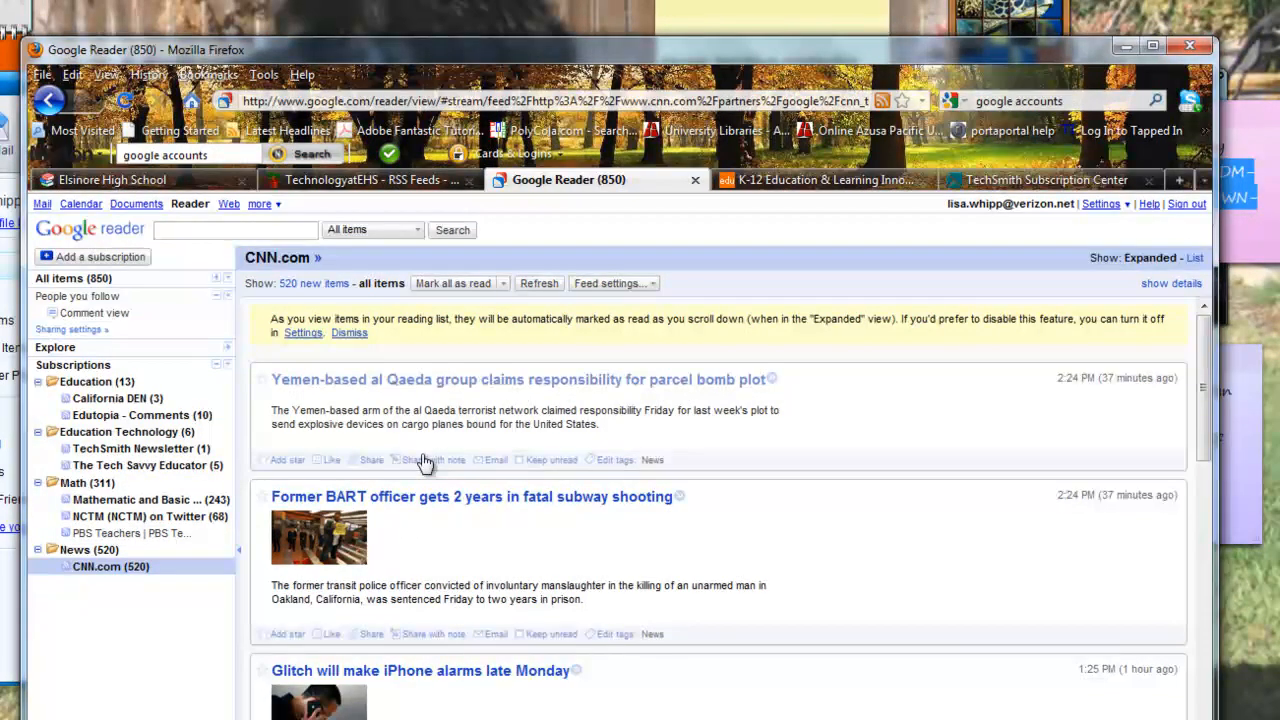
- Read down the CNN.com stories so the unread count drops from 520 to 513
{"action": "scroll", "scroll_direction": "down", "scroll_amount": 3}
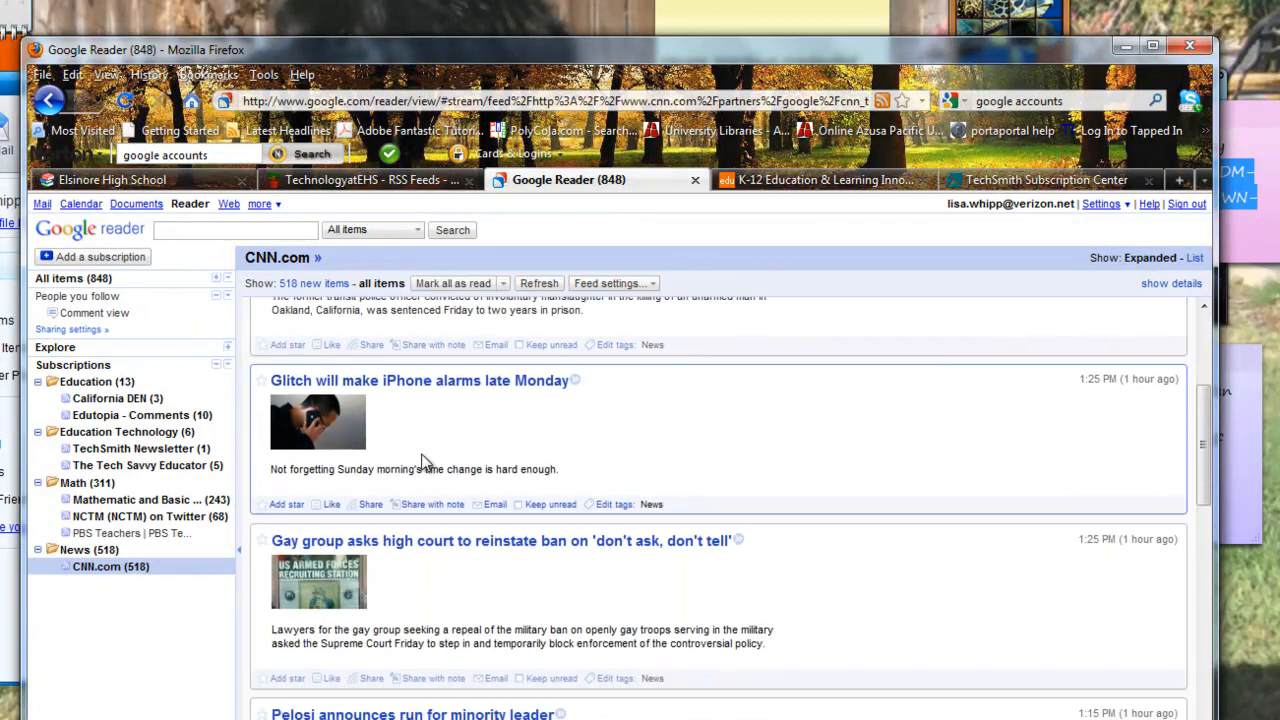
{"action": "scroll", "scroll_direction": "down", "scroll_amount": 3}
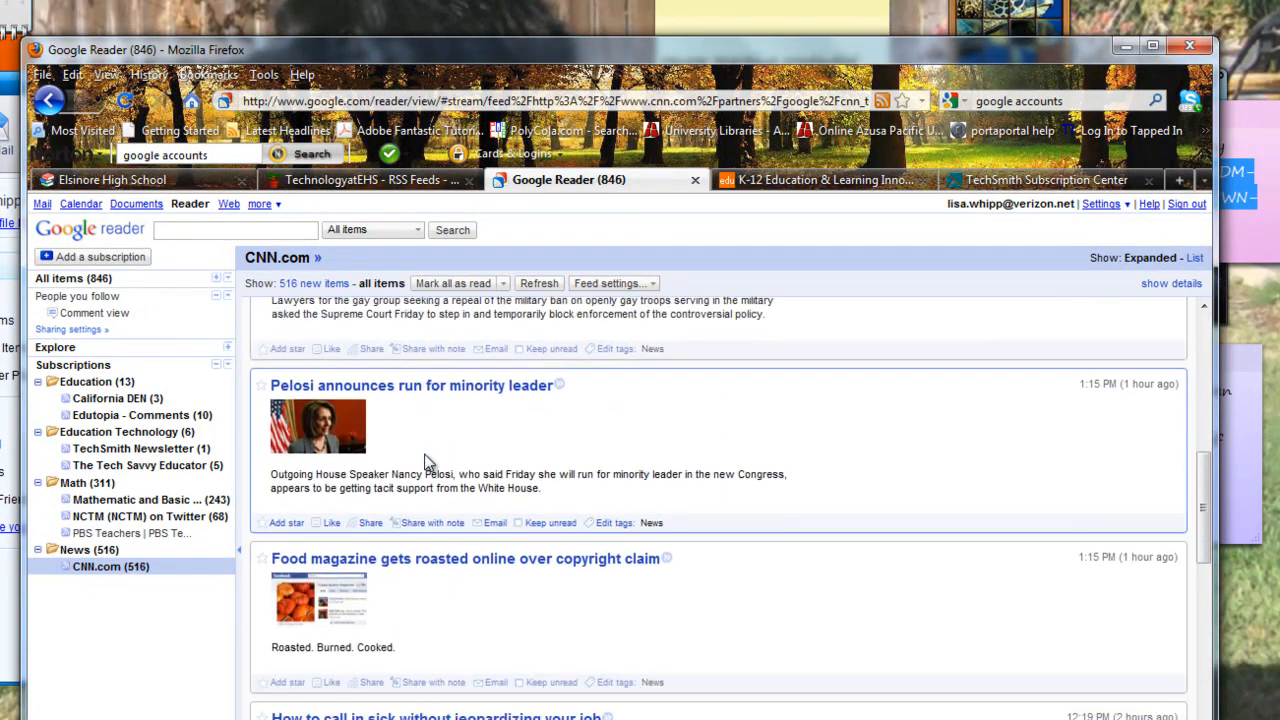
{"action": "scroll", "scroll_direction": "down", "scroll_amount": 3}
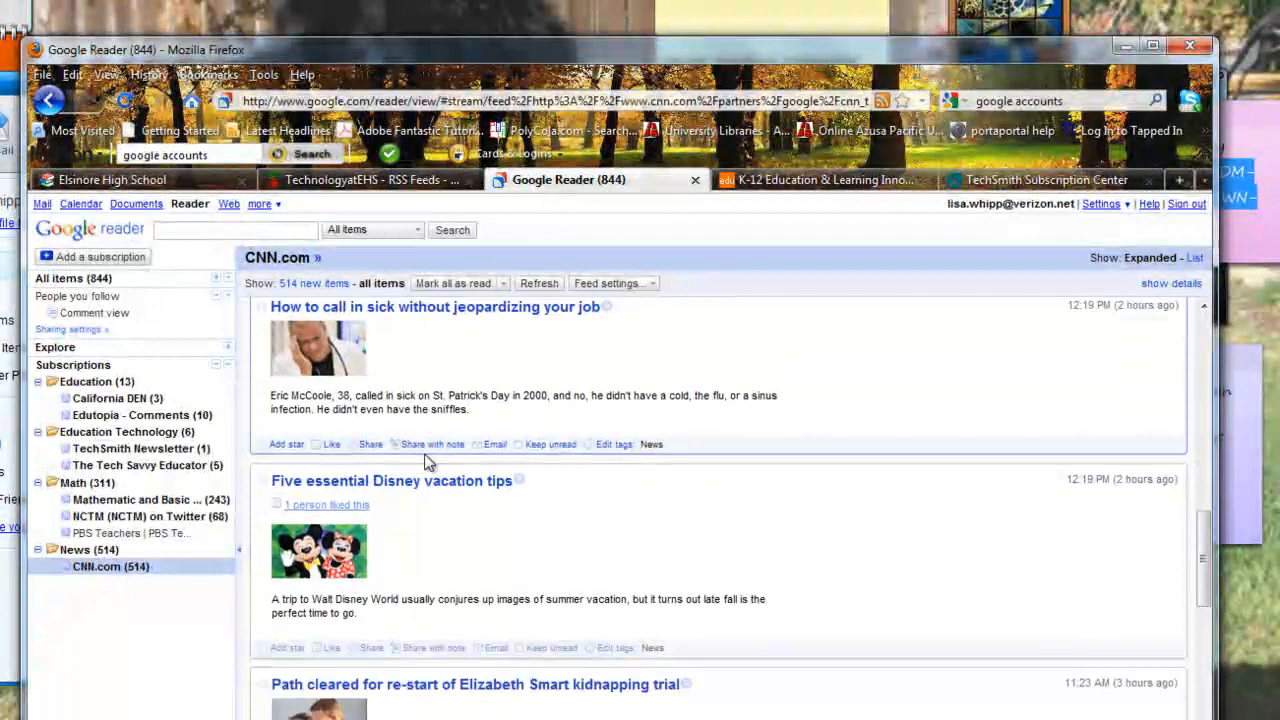
{"action": "scroll", "scroll_direction": "down", "scroll_amount": 3}
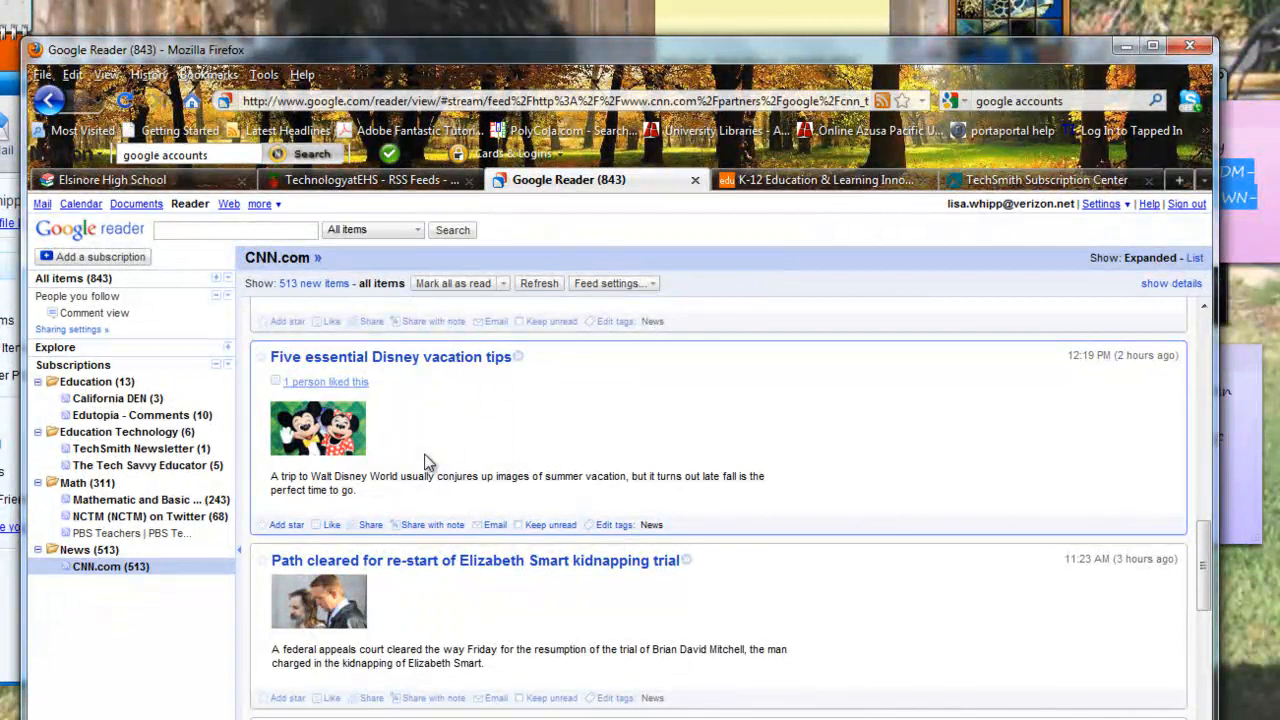
{"action": "mouse_move", "coordinate": [1098, 548]}
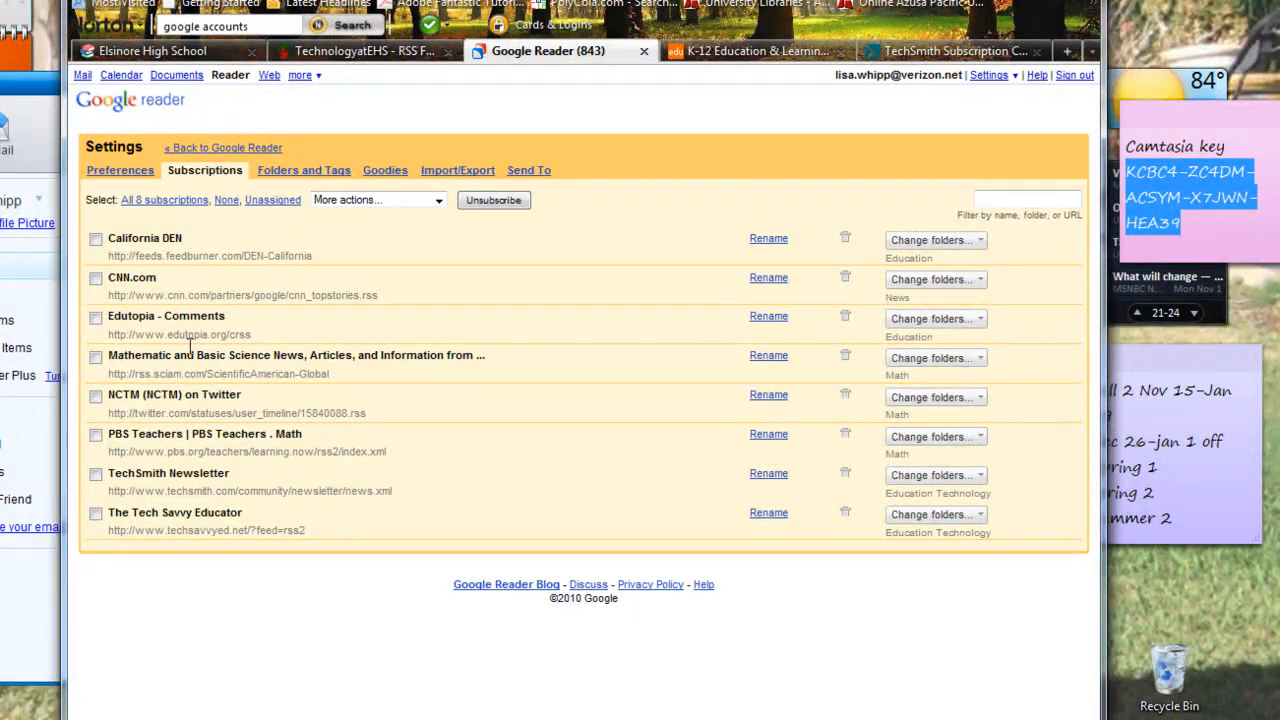
{"action": "mouse_move", "coordinate": [260, 236]}
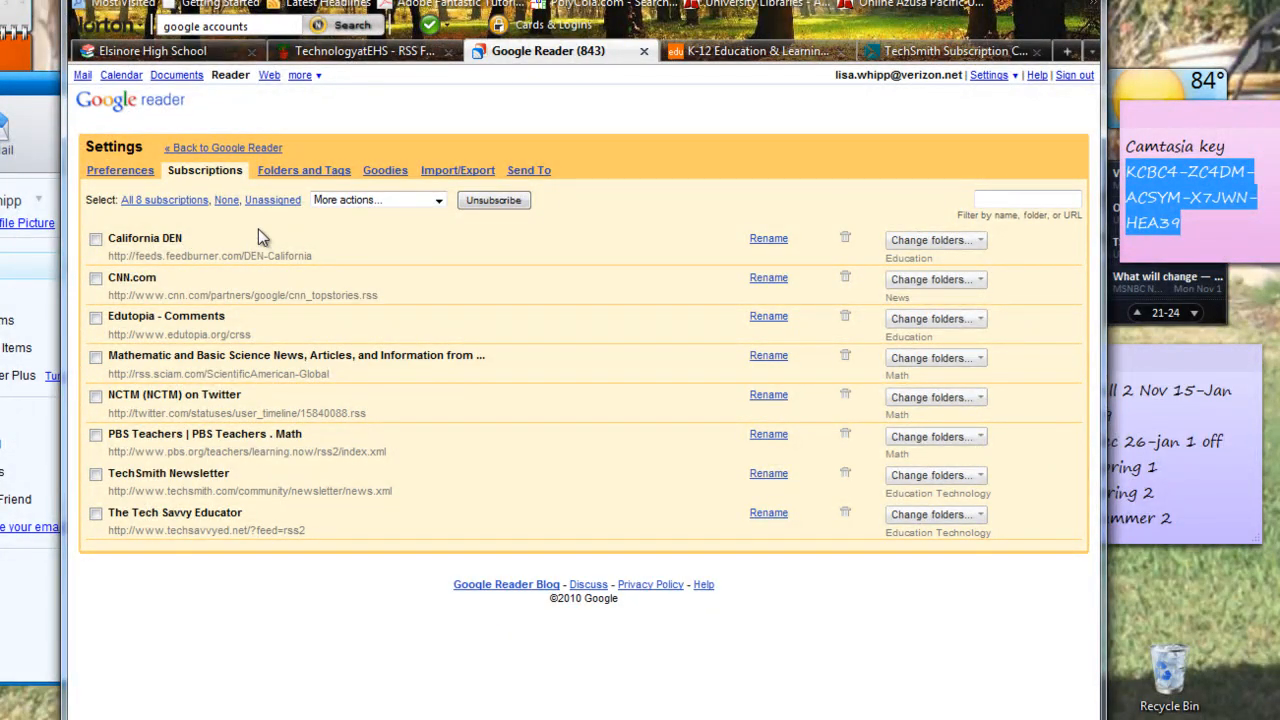
- Show the Folders and Tags page listing Education, Education Technology, Math and News
{"action": "left_click", "coordinate": [302, 170]}
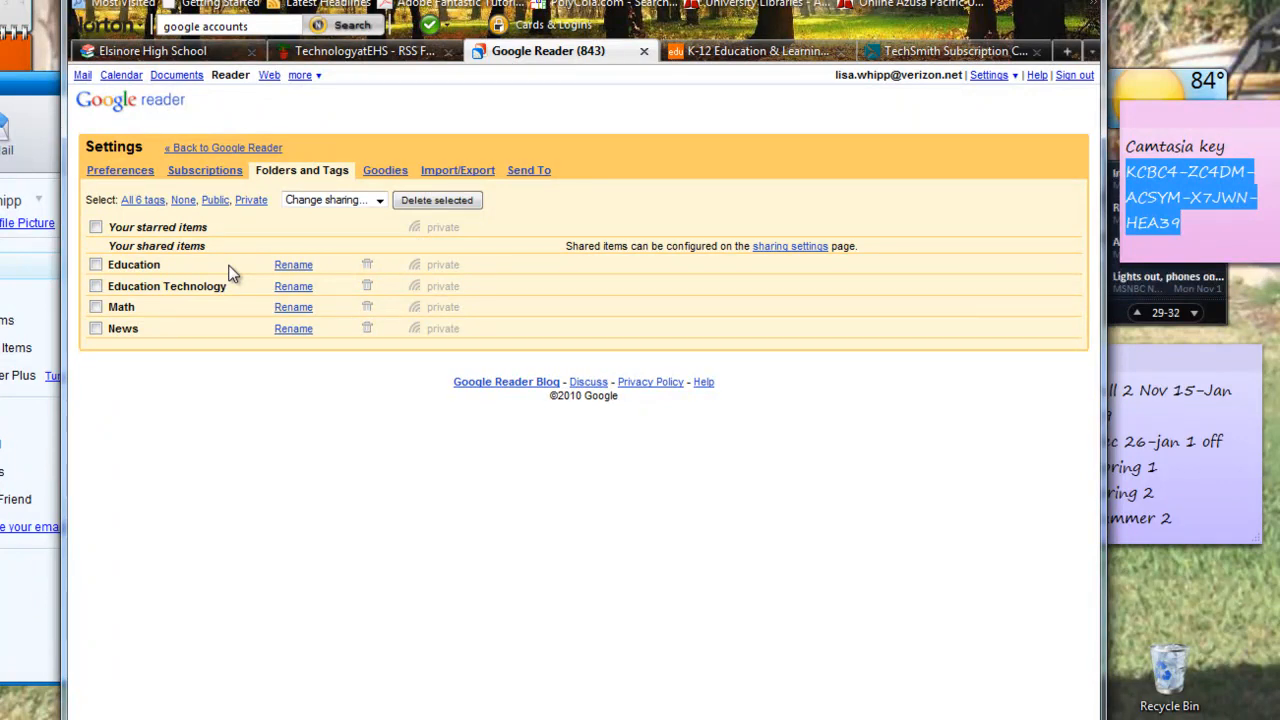
{"action": "mouse_move", "coordinate": [656, 680]}
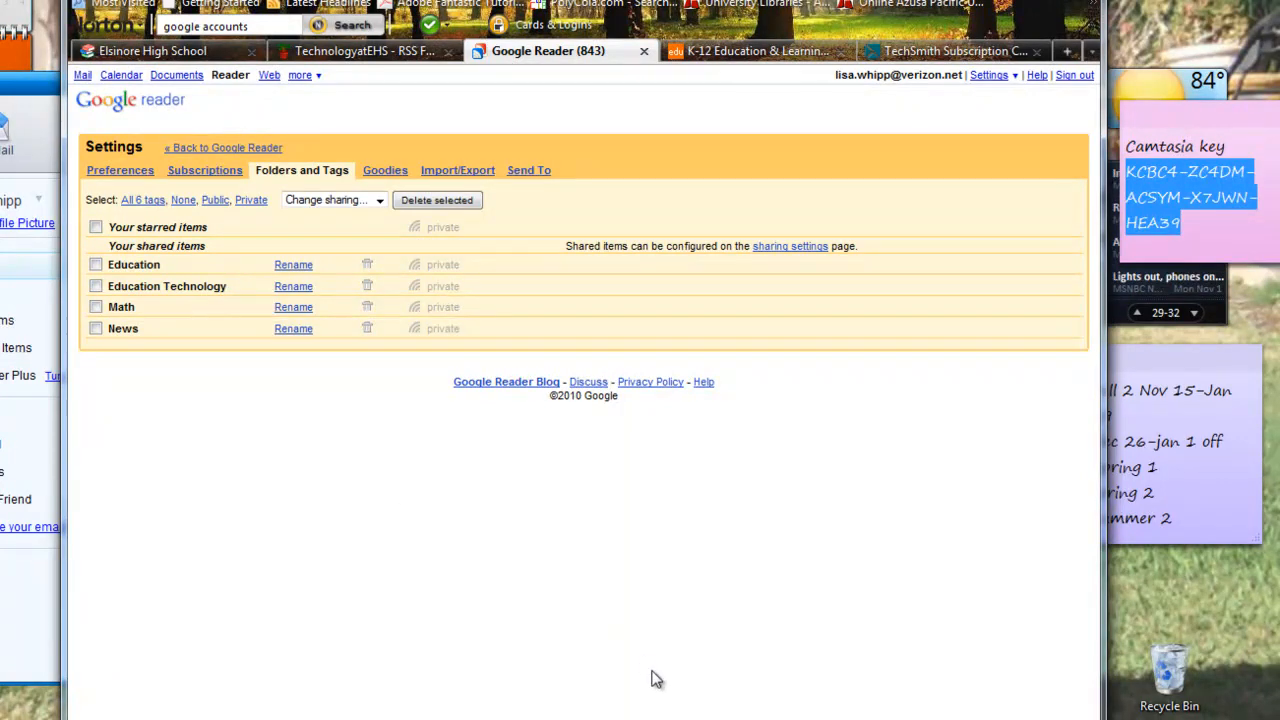
{"action": "mouse_move", "coordinate": [452, 444]}
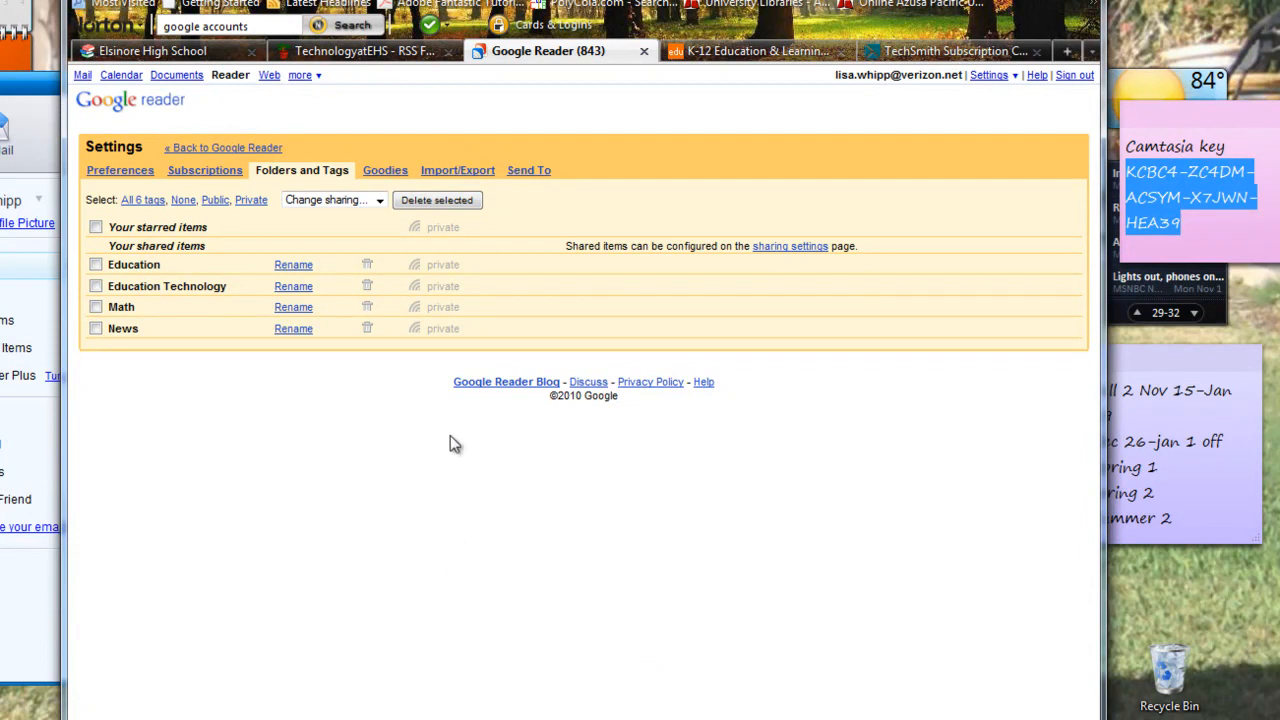